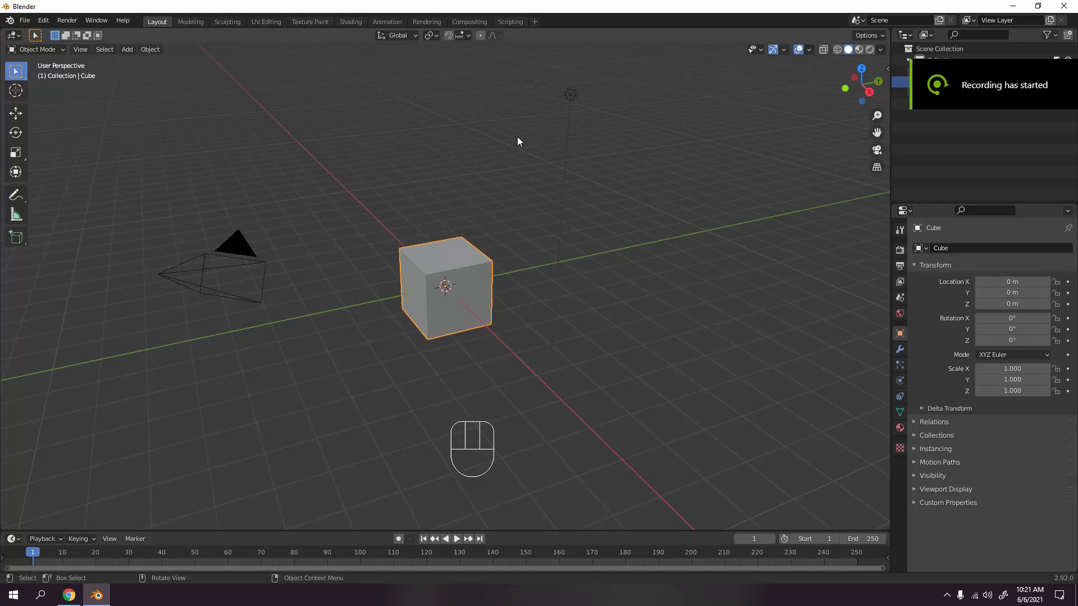
Step: Remove the default cube and light, leaving only the camera
{"action": "left_click", "coordinate": [464, 287]}
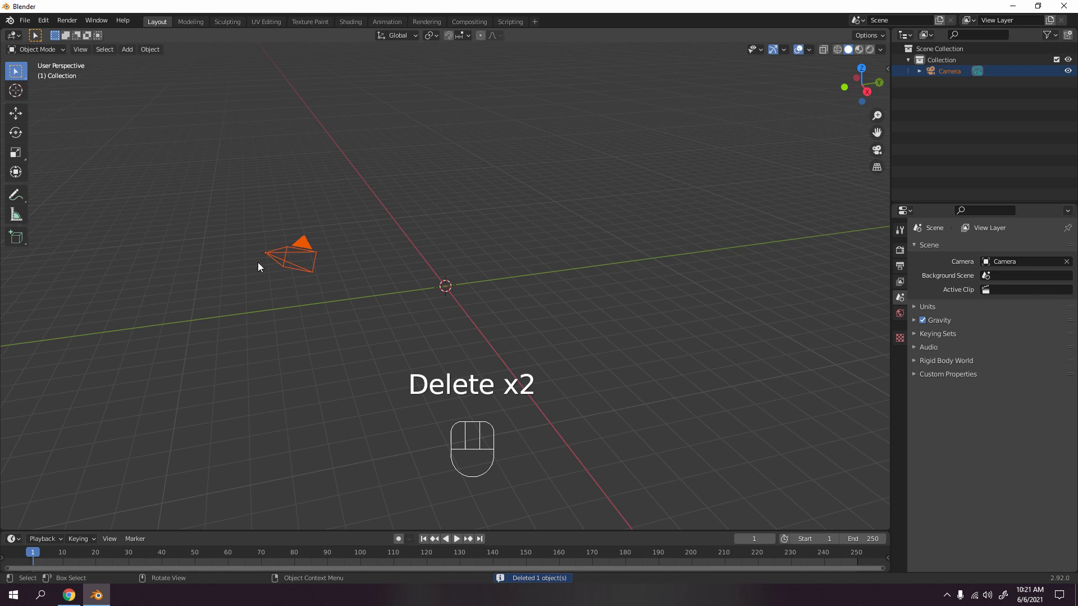
{"action": "key", "text": "h"}
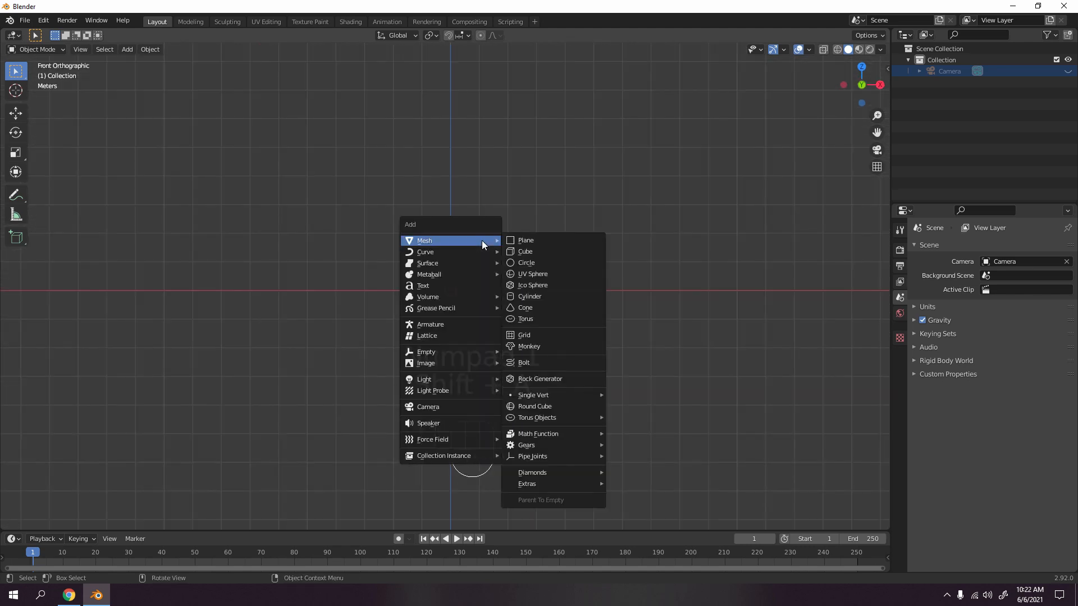
{"action": "mouse_move", "coordinate": [533, 273]}
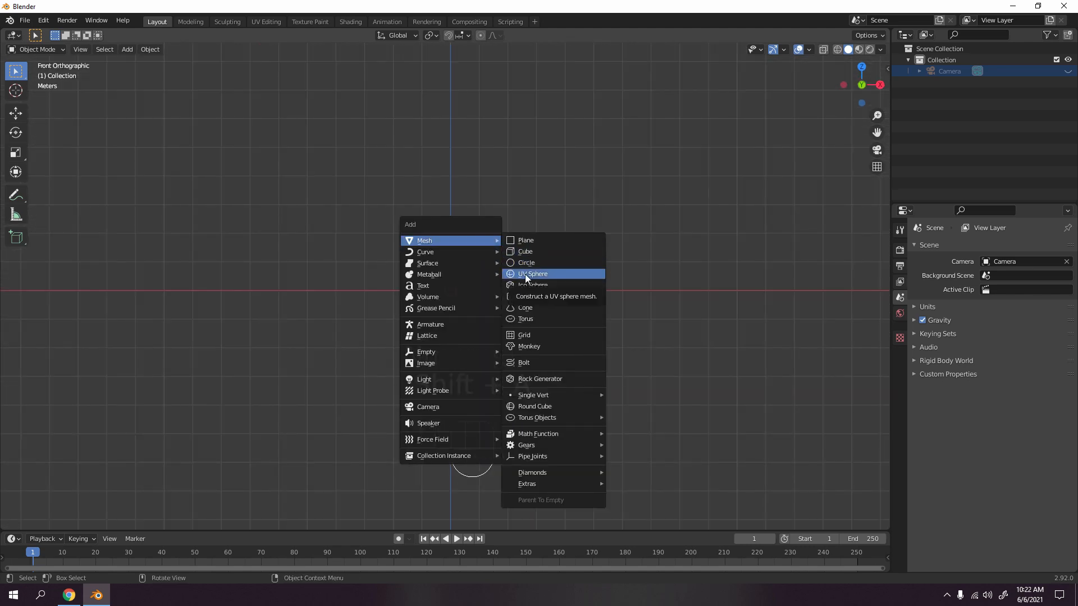
Step: Add a UV sphere at the origin and show its modifier properties
{"action": "left_click", "coordinate": [533, 274]}
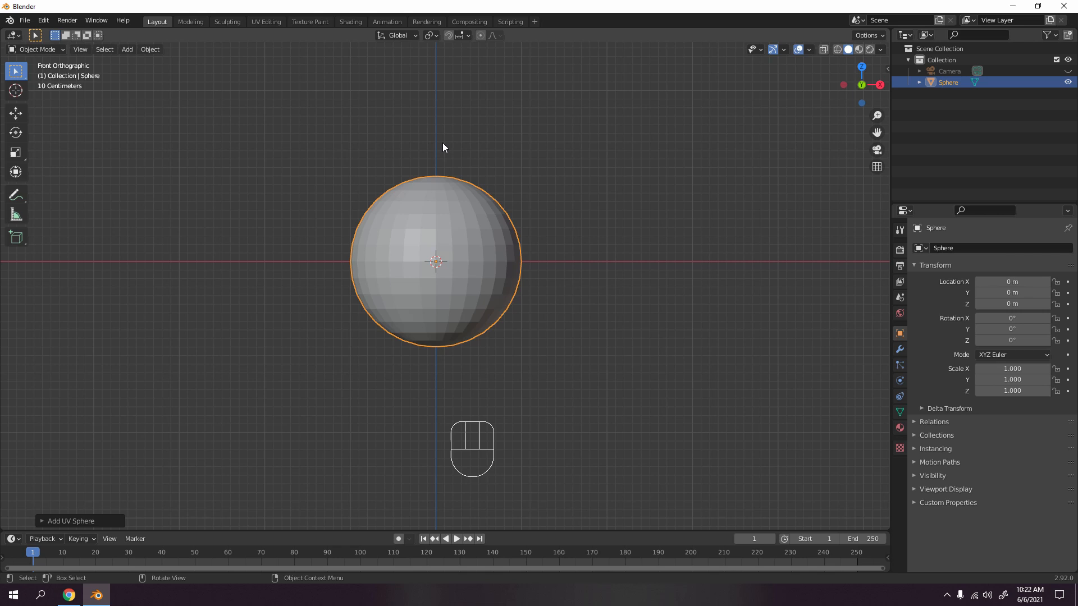
{"action": "mouse_move", "coordinate": [959, 324]}
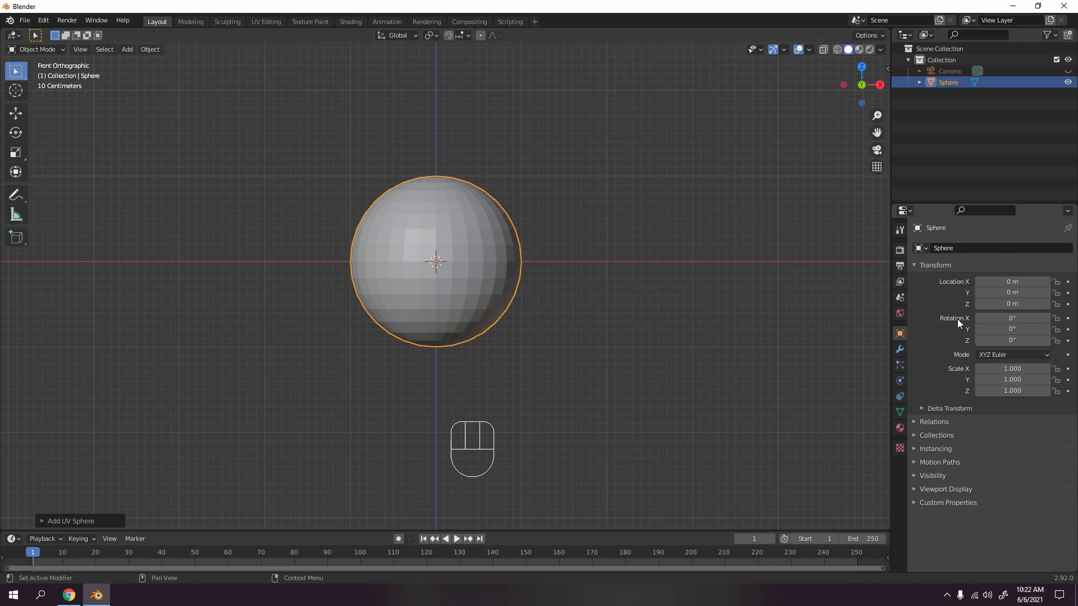
{"action": "left_click", "coordinate": [934, 249]}
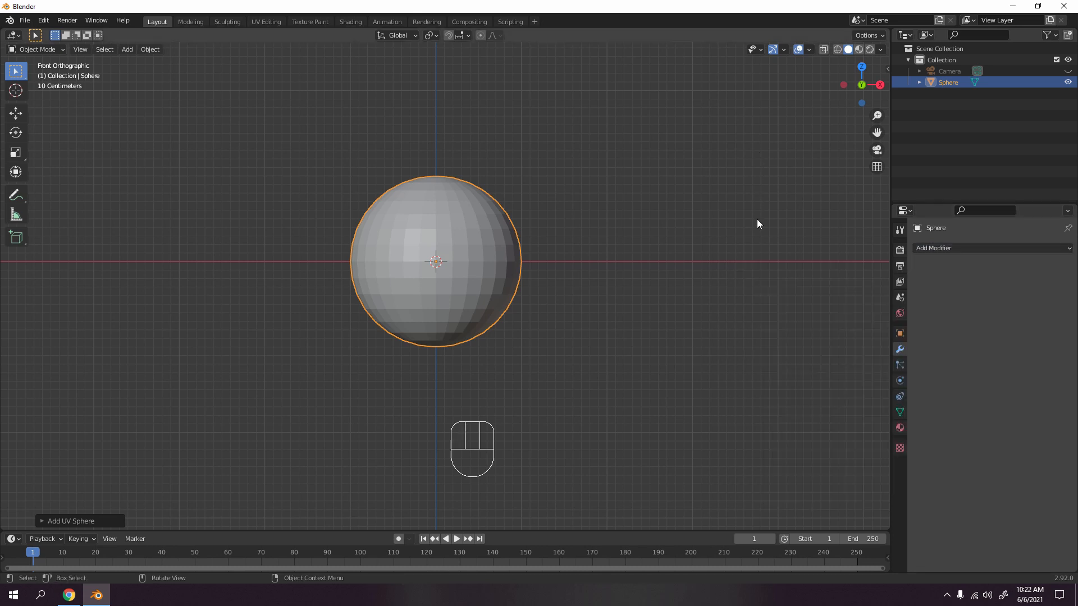
Step: Auto Mirror the sphere along Z for a clipped Mirror modifier, then enter edit mode
{"action": "key", "text": "n"}
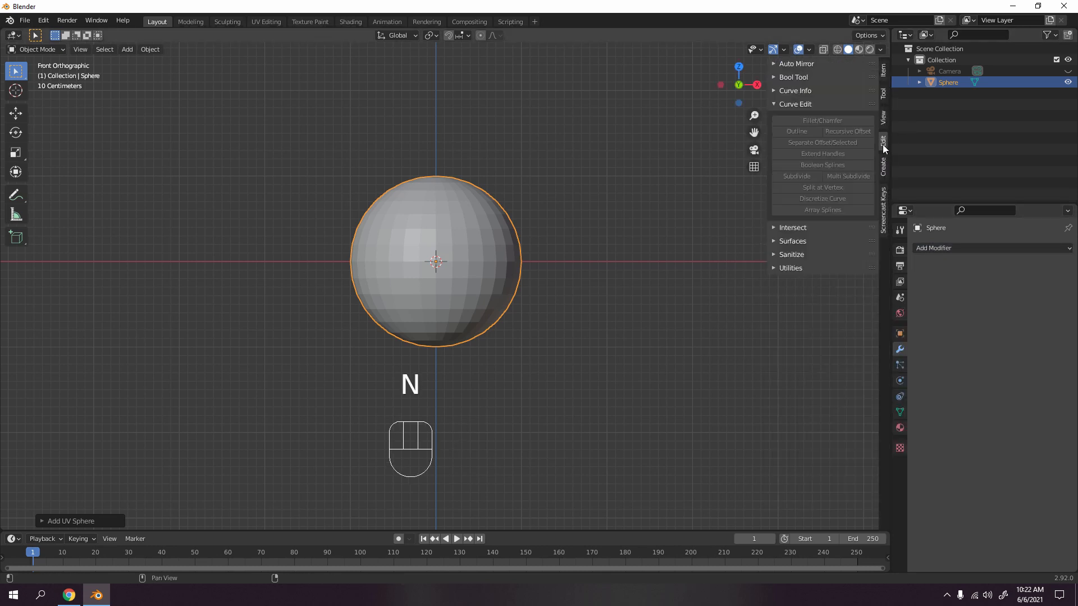
{"action": "left_click", "coordinate": [796, 64]}
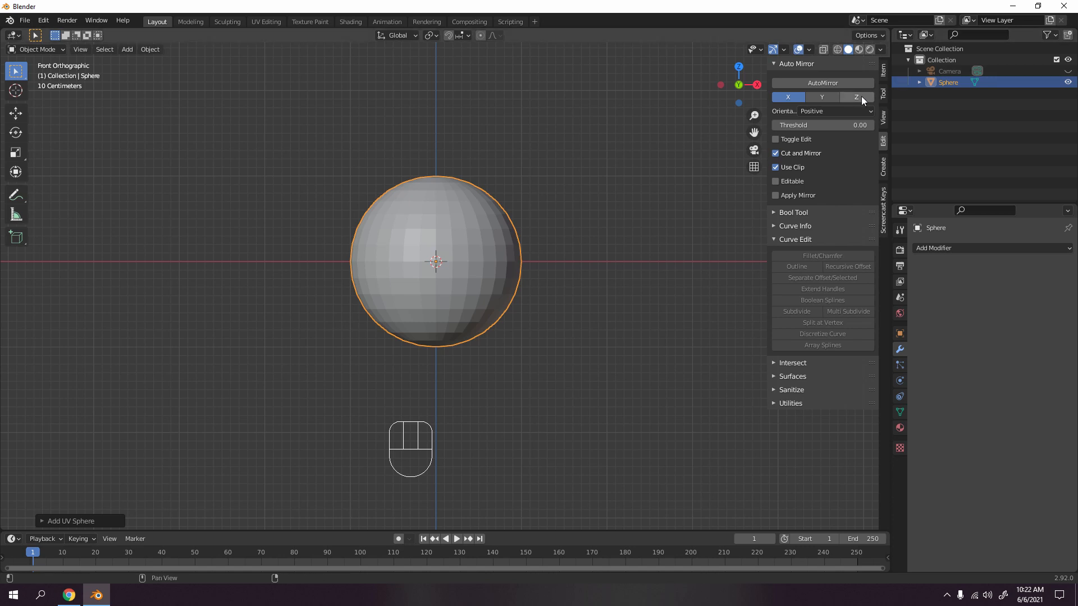
{"action": "left_click", "coordinate": [856, 96]}
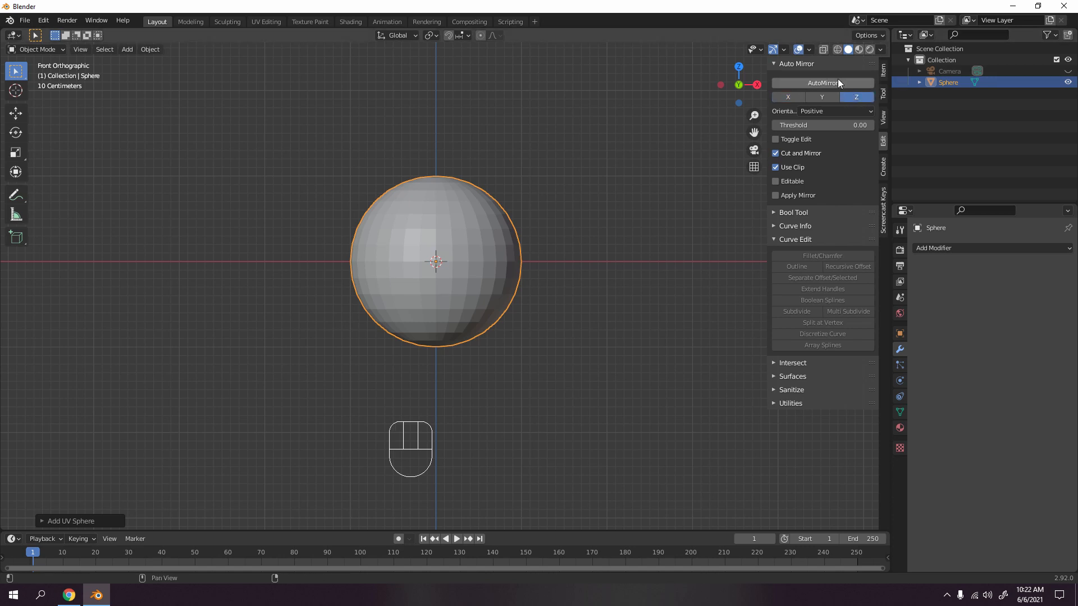
{"action": "left_click", "coordinate": [822, 82]}
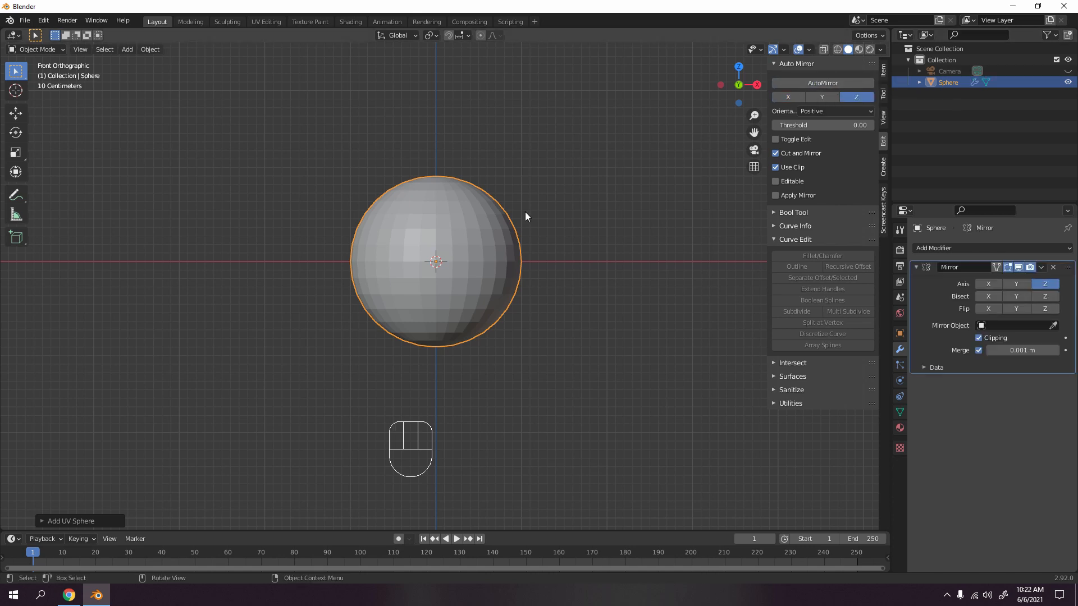
{"action": "key", "text": "n"}
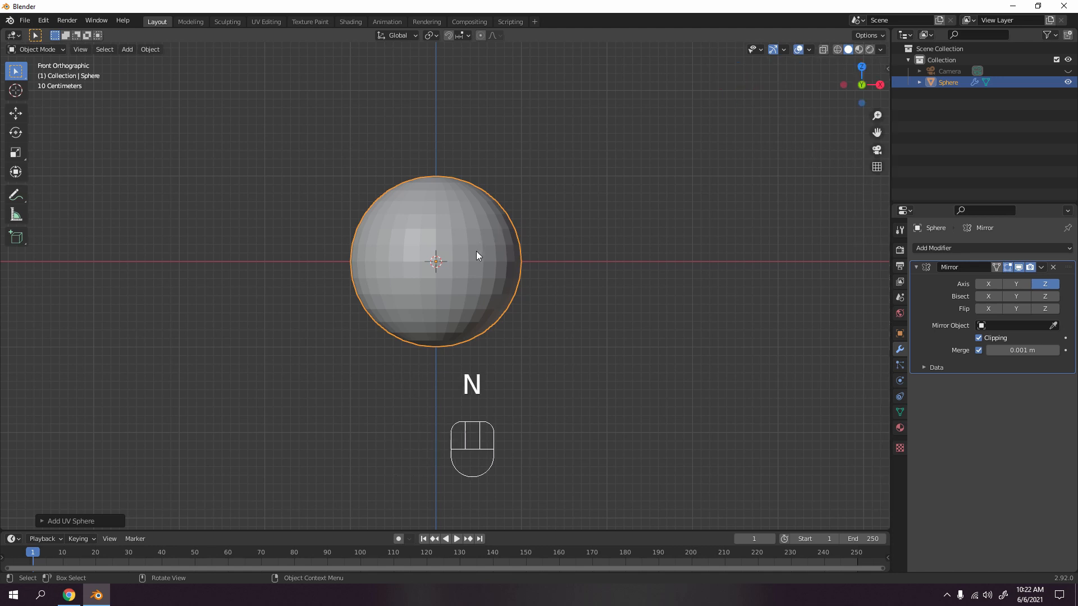
{"action": "key", "text": "Tab"}
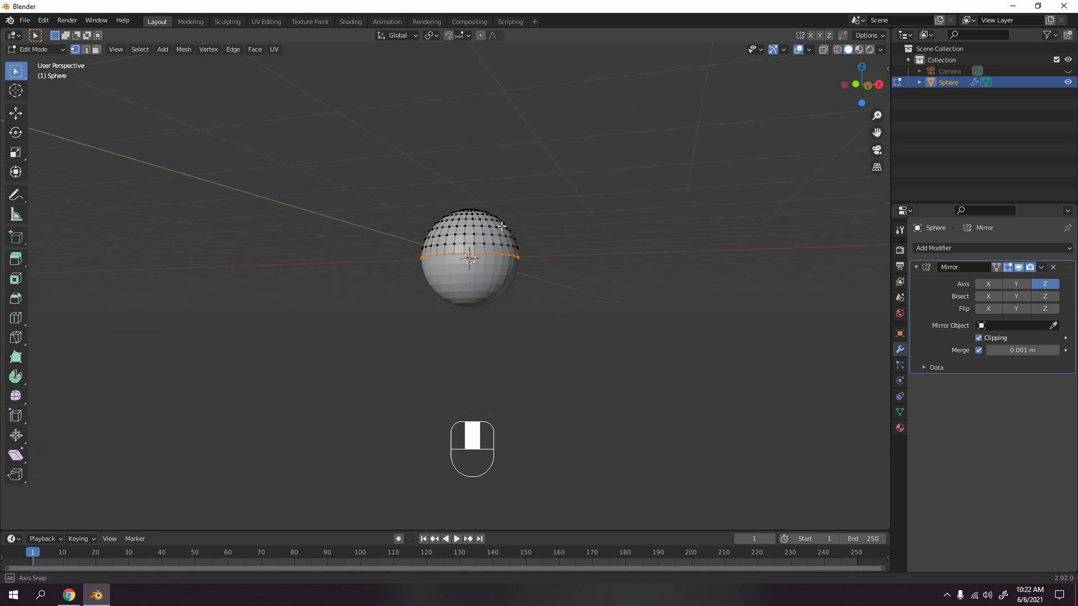
Step: Orbit above the sphere and switch to the Shading workspace
{"action": "left_click_drag", "start_coordinate": [502, 226], "coordinate": [618, 162]}
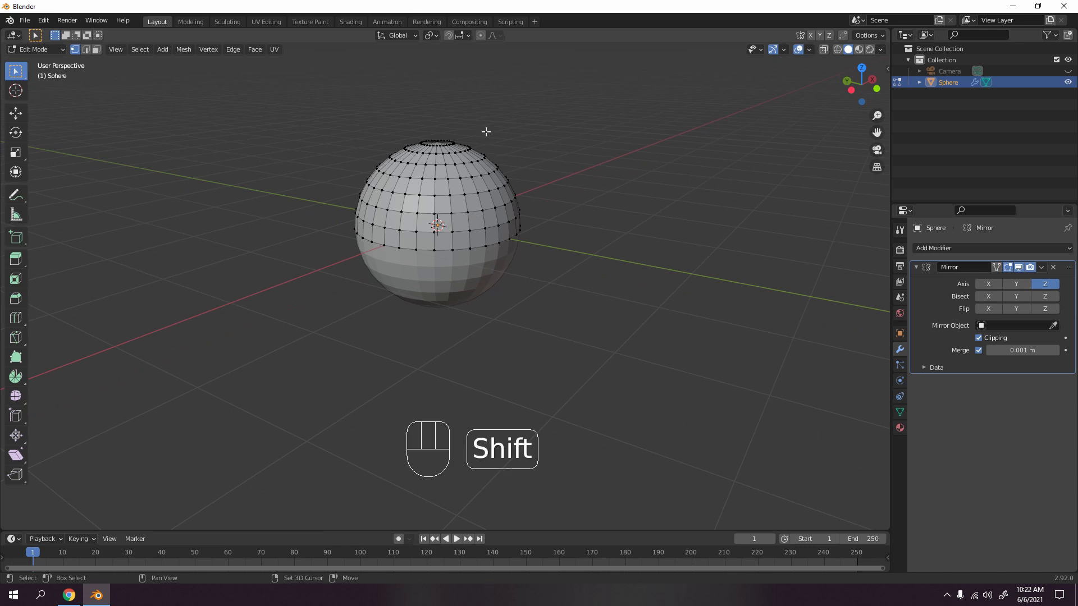
{"action": "left_click", "coordinate": [350, 22]}
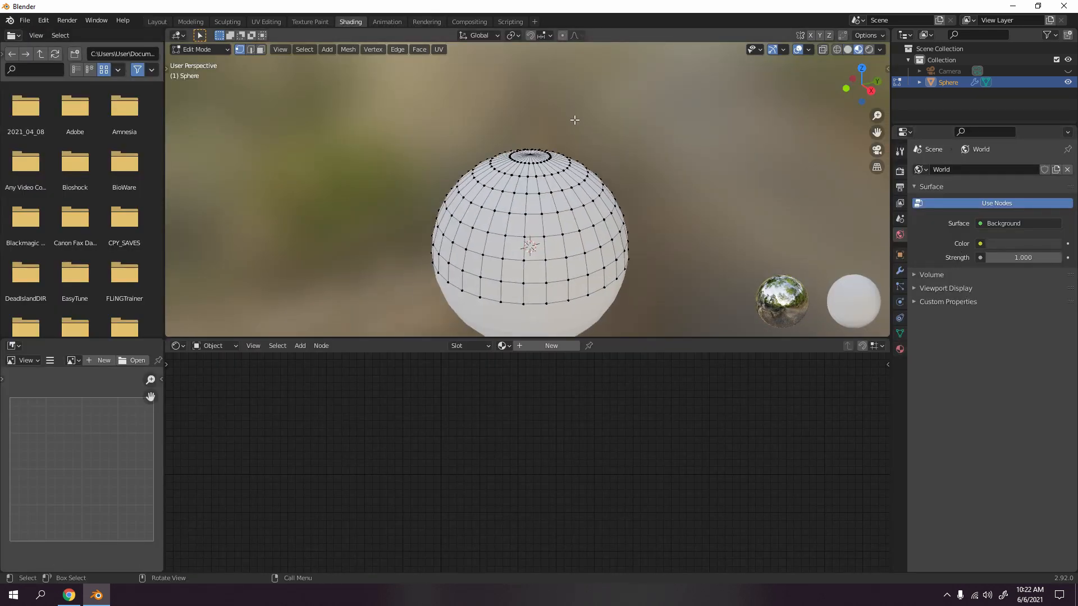
Step: From top view, create the sphere's first material and rename it
{"action": "key", "text": "7"}
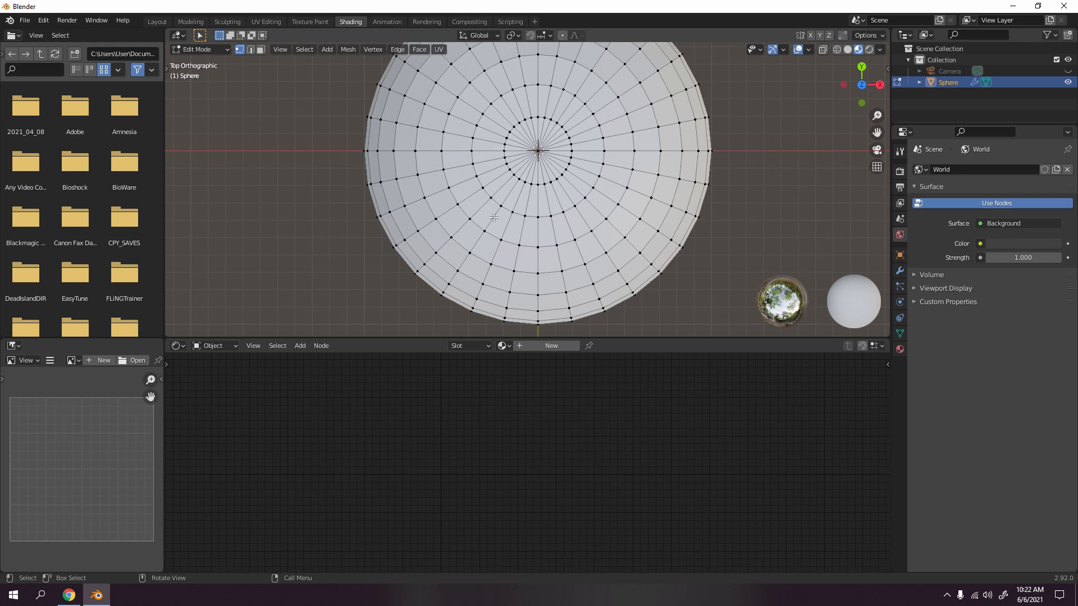
{"action": "mouse_move", "coordinate": [560, 200]}
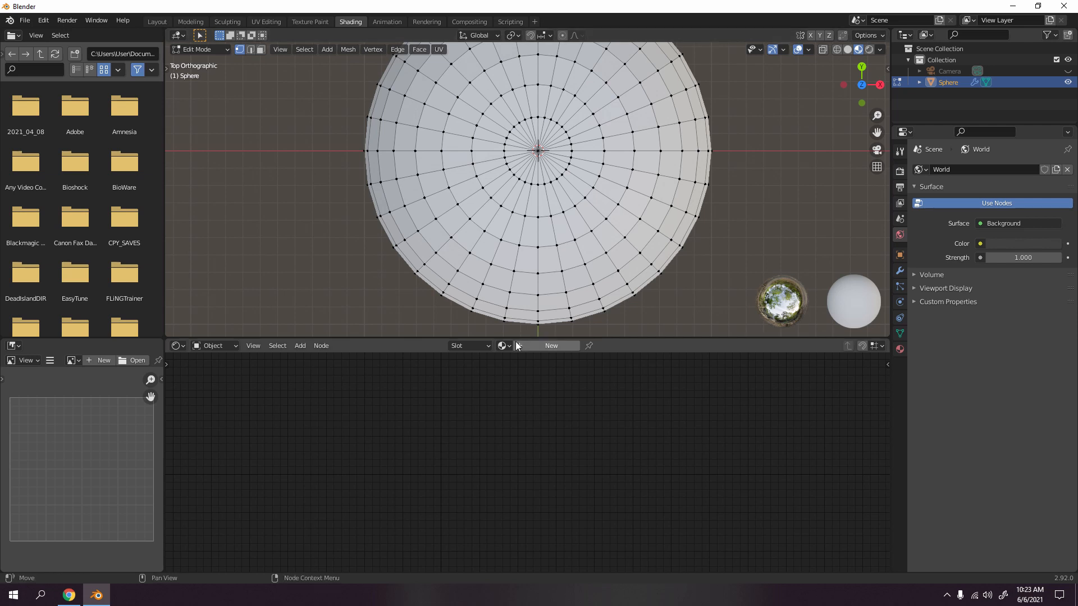
{"action": "left_click", "coordinate": [551, 345]}
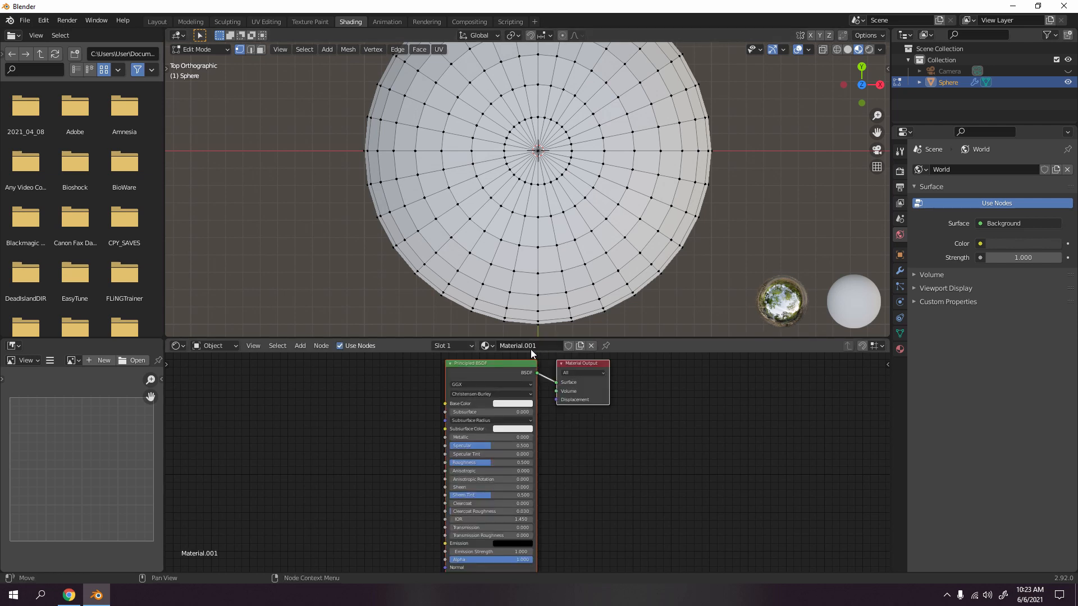
{"action": "left_click", "coordinate": [516, 346]}
{"action": "type", "text": "1"}
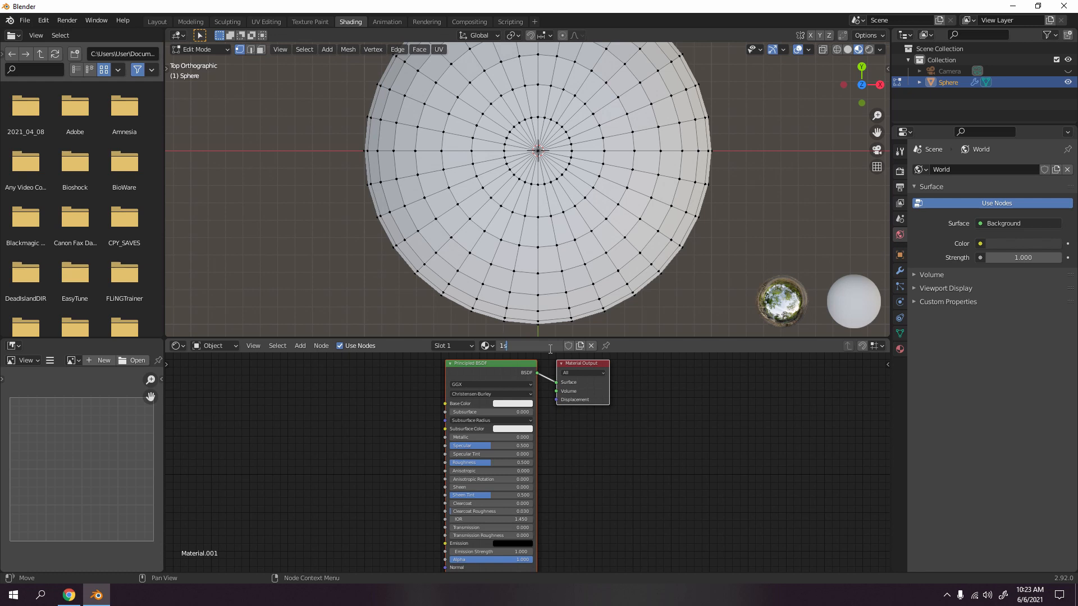
{"action": "type", "text": "t"}
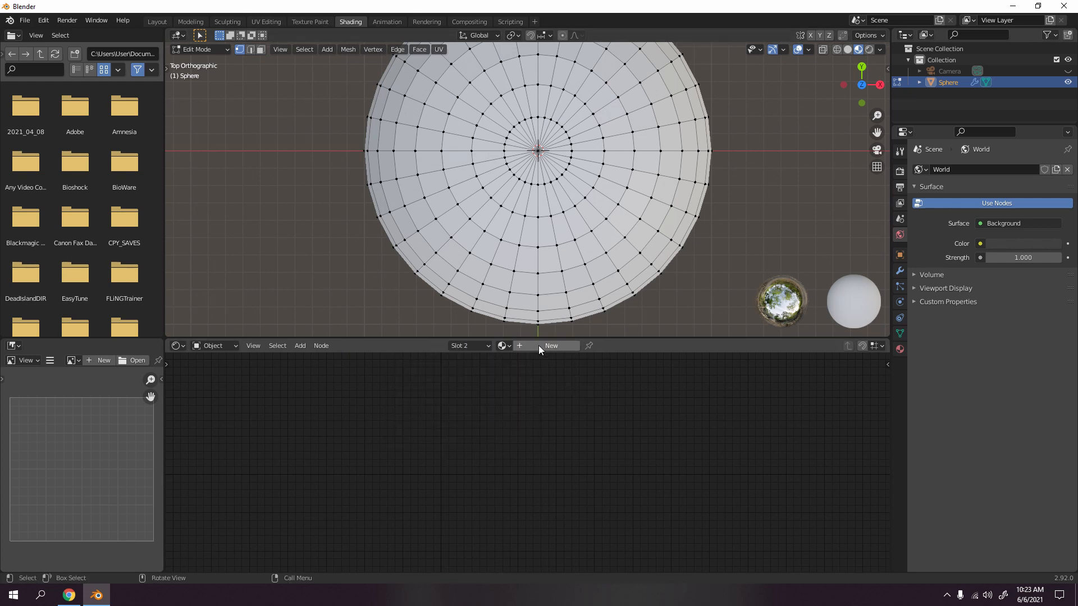
Step: Create Material.001 in the second slot and select several wedges of faces
{"action": "left_click", "coordinate": [551, 346]}
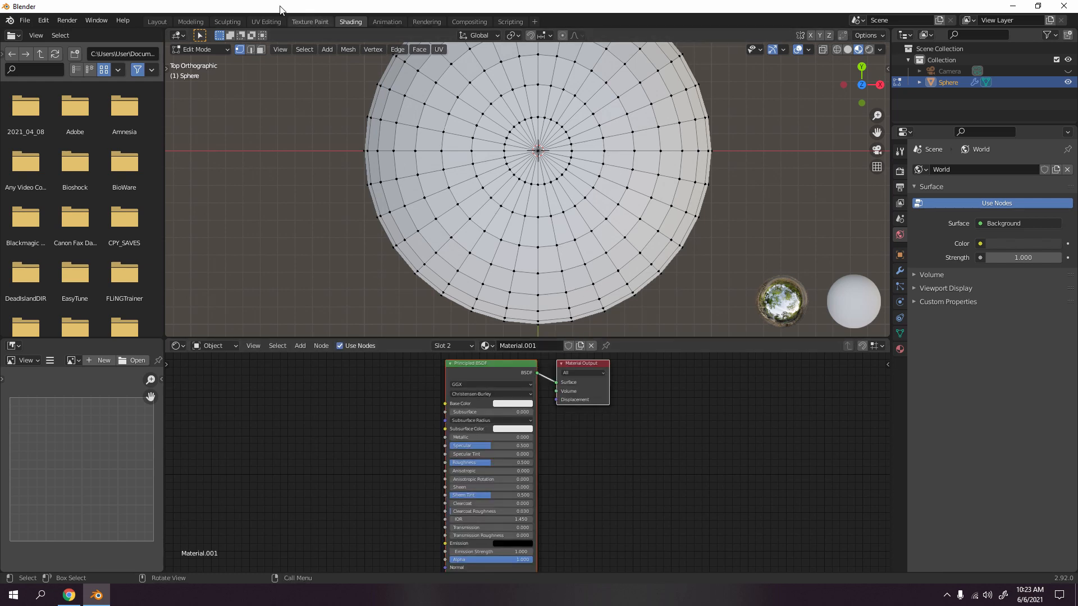
{"action": "mouse_move", "coordinate": [413, 107]}
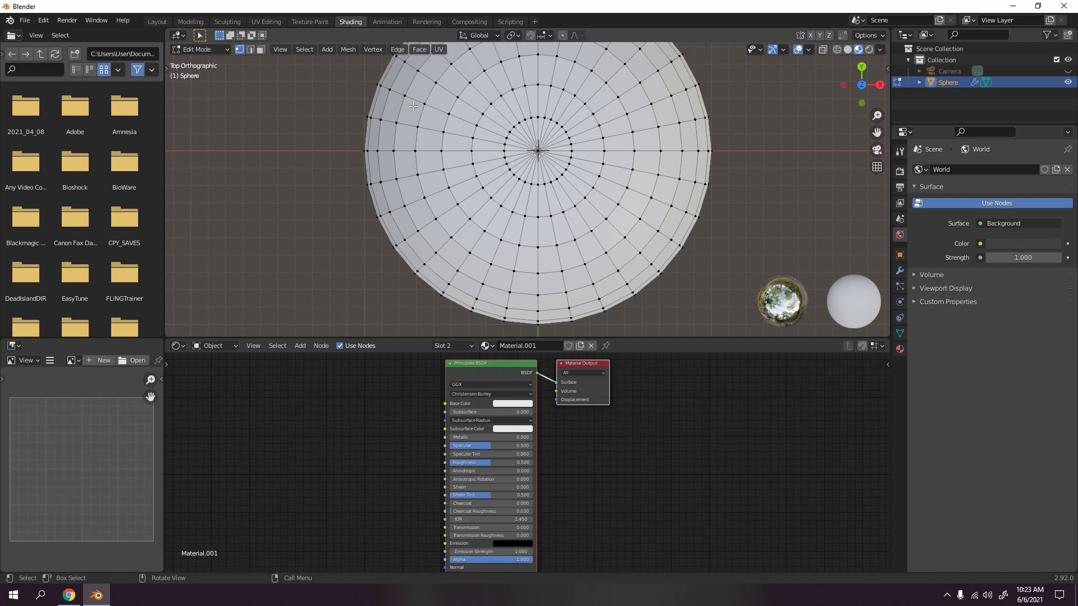
{"action": "mouse_move", "coordinate": [272, 69]}
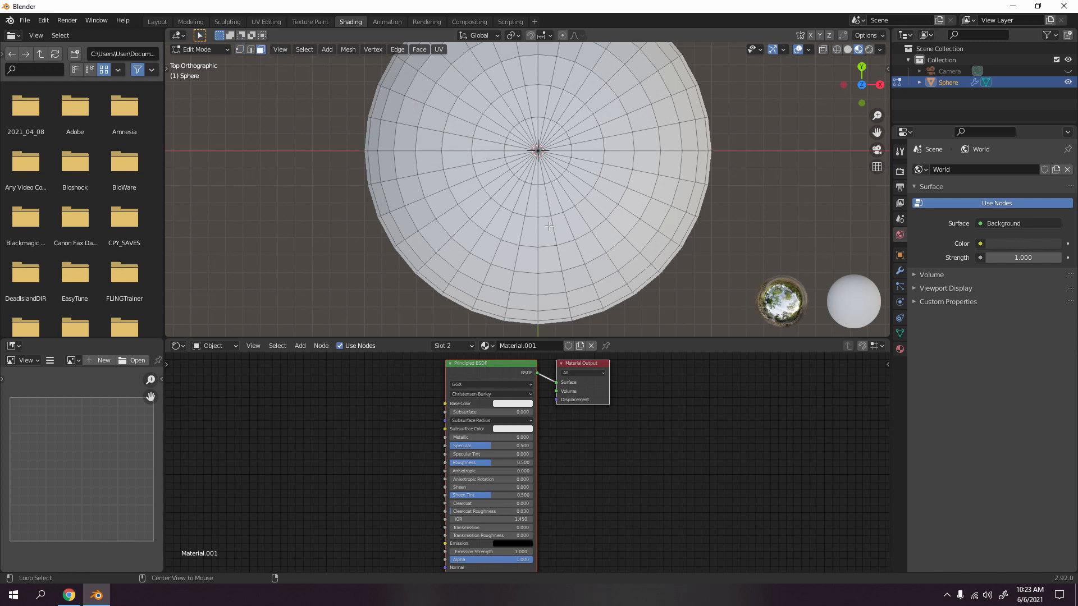
{"action": "left_click", "coordinate": [499, 204]}
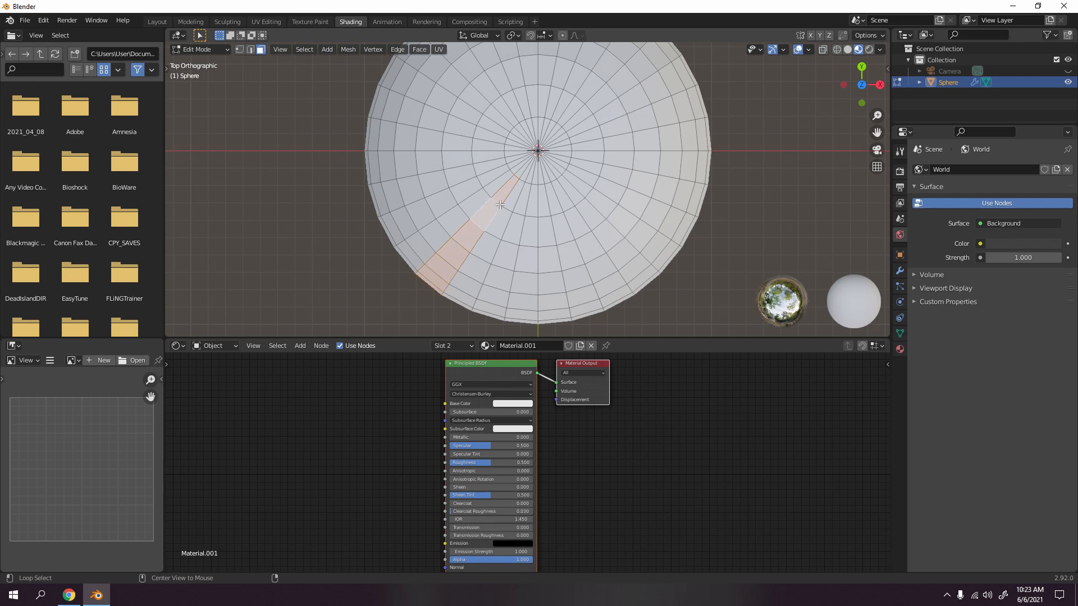
{"action": "left_click", "coordinate": [500, 206]}
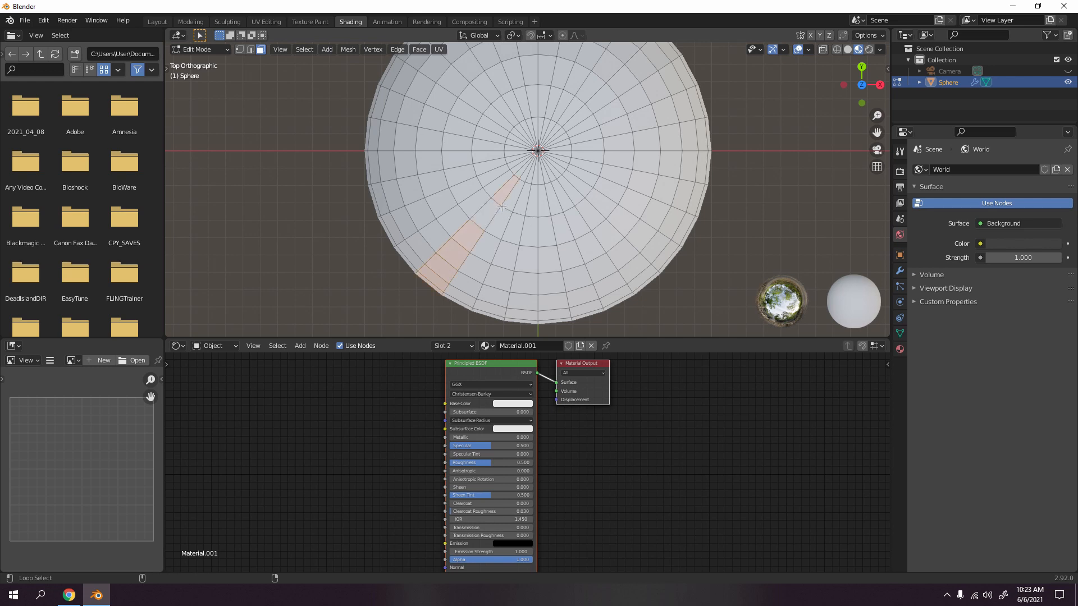
{"action": "left_click", "coordinate": [502, 208]}
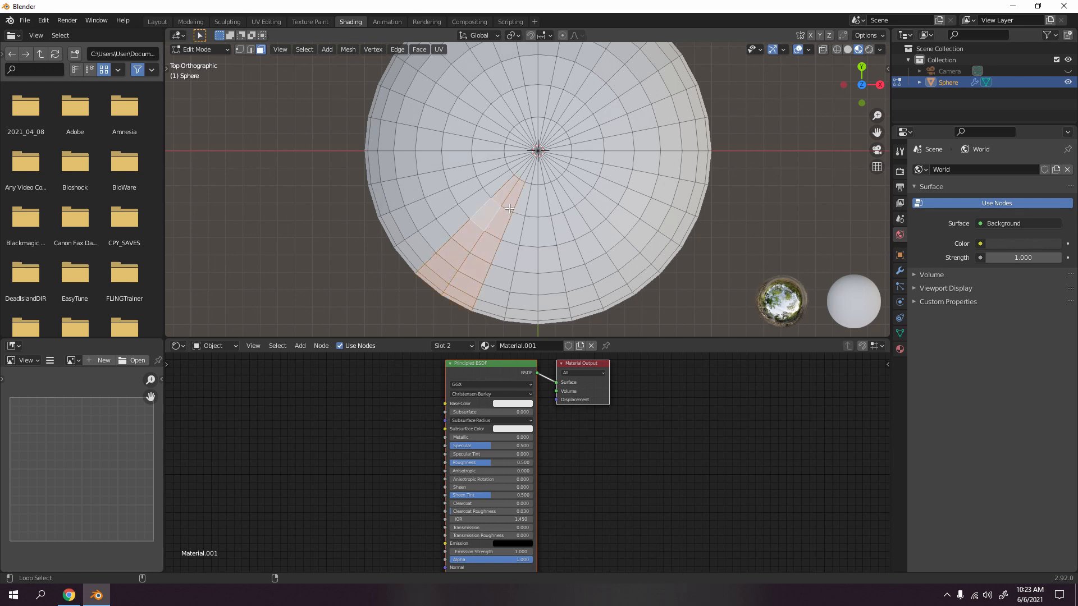
{"action": "left_click", "coordinate": [536, 224]}
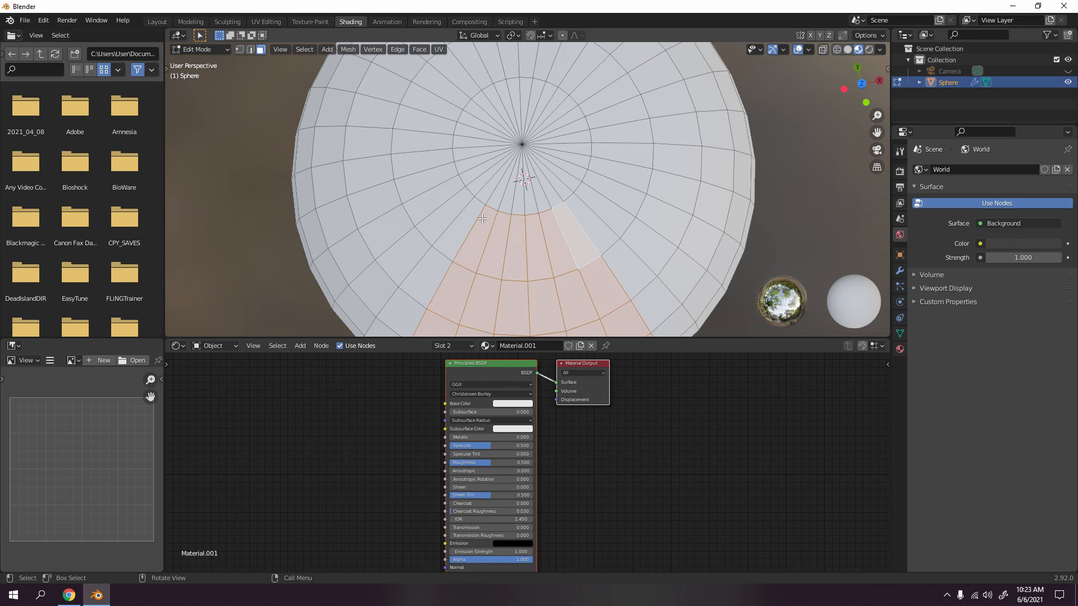
{"action": "mouse_move", "coordinate": [509, 81]}
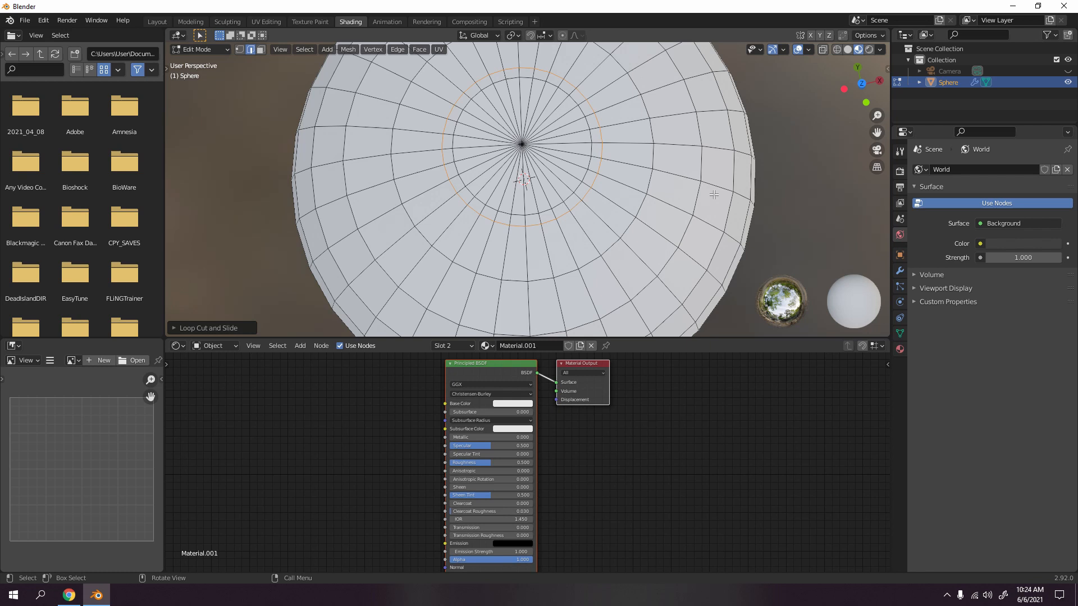
{"action": "mouse_move", "coordinate": [528, 226]}
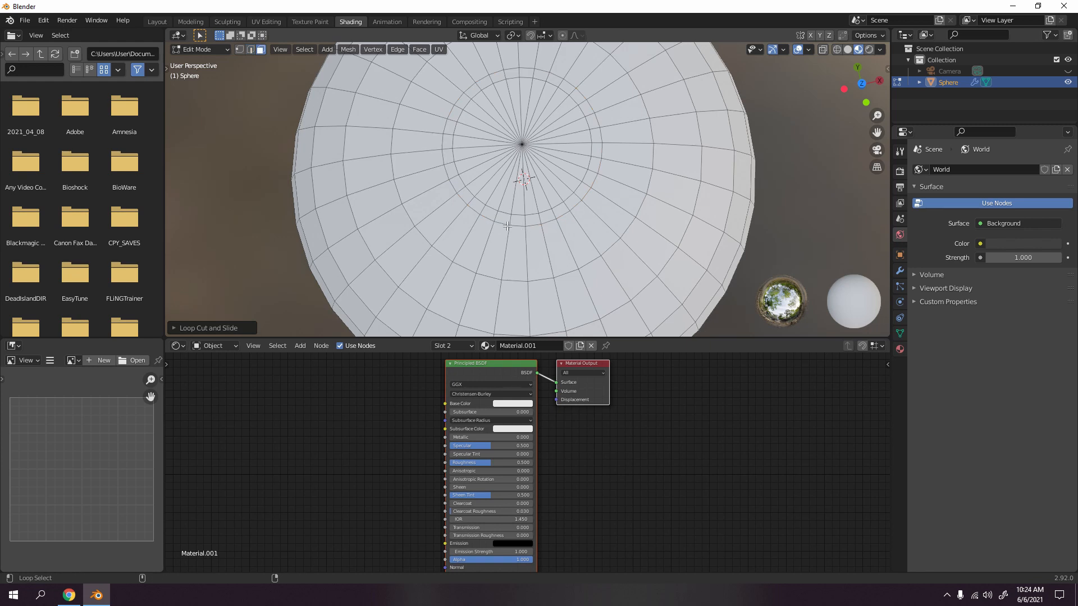
{"action": "left_click", "coordinate": [528, 221]}
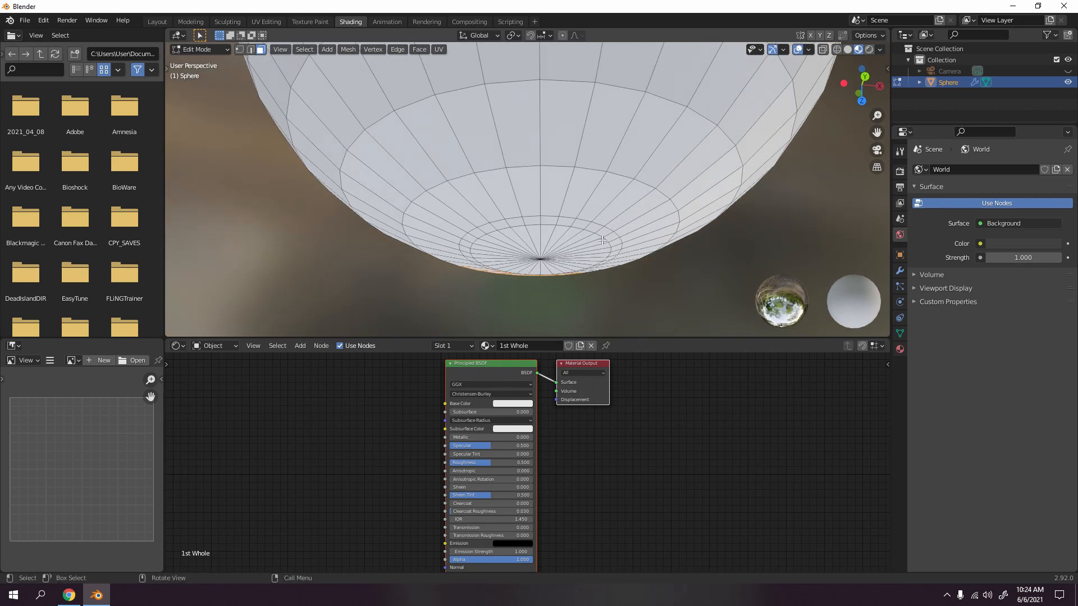
Step: Look down the pole from top view and select a wedge of faces for yellow
{"action": "key", "text": "7"}
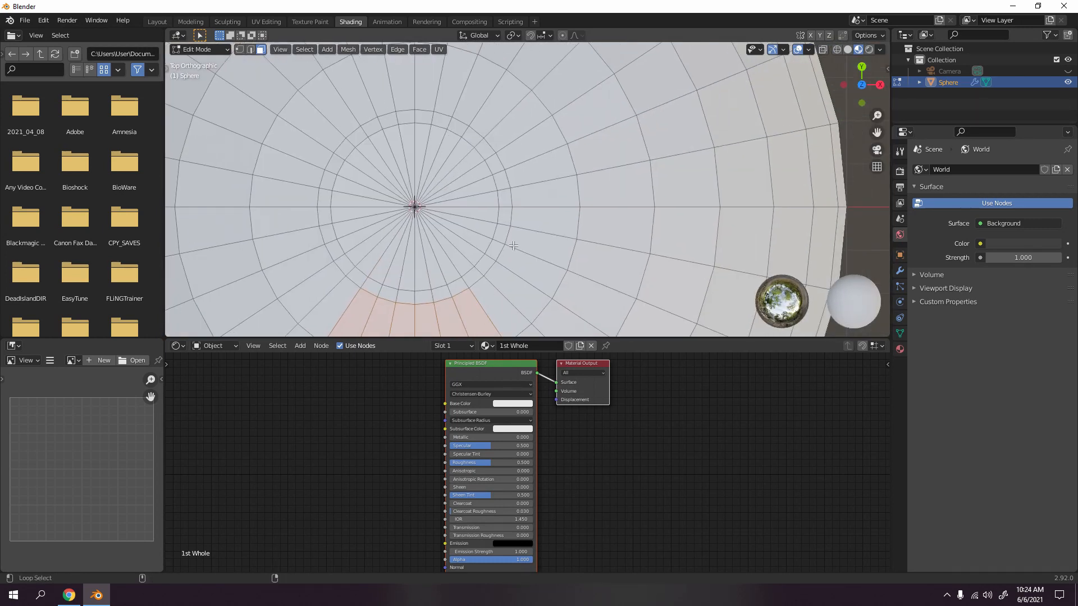
{"action": "mouse_move", "coordinate": [470, 352]}
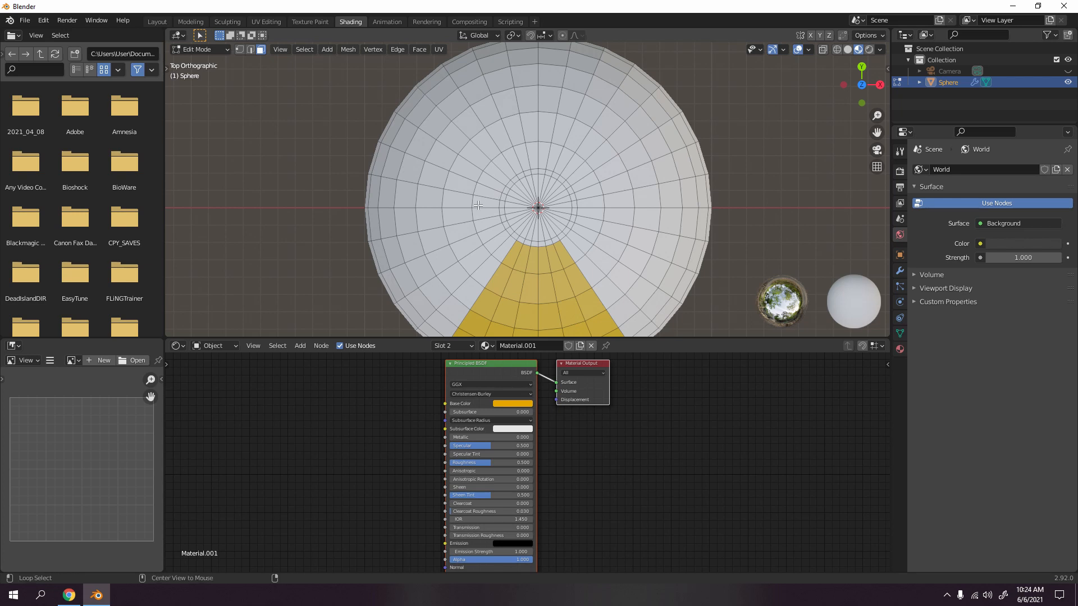
{"action": "left_click", "coordinate": [481, 180]}
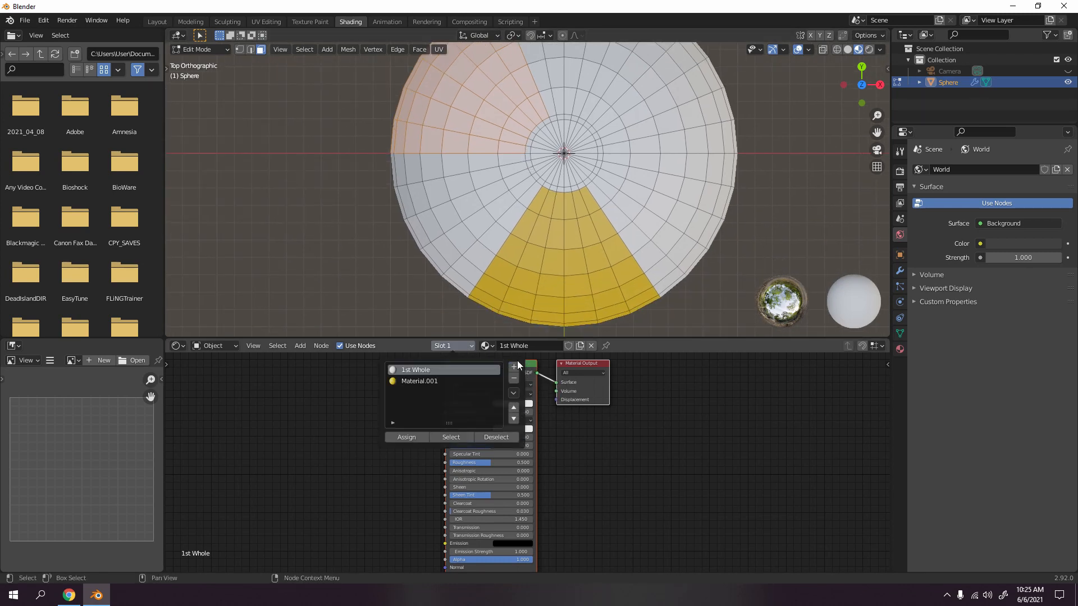
{"action": "mouse_move", "coordinate": [513, 370]}
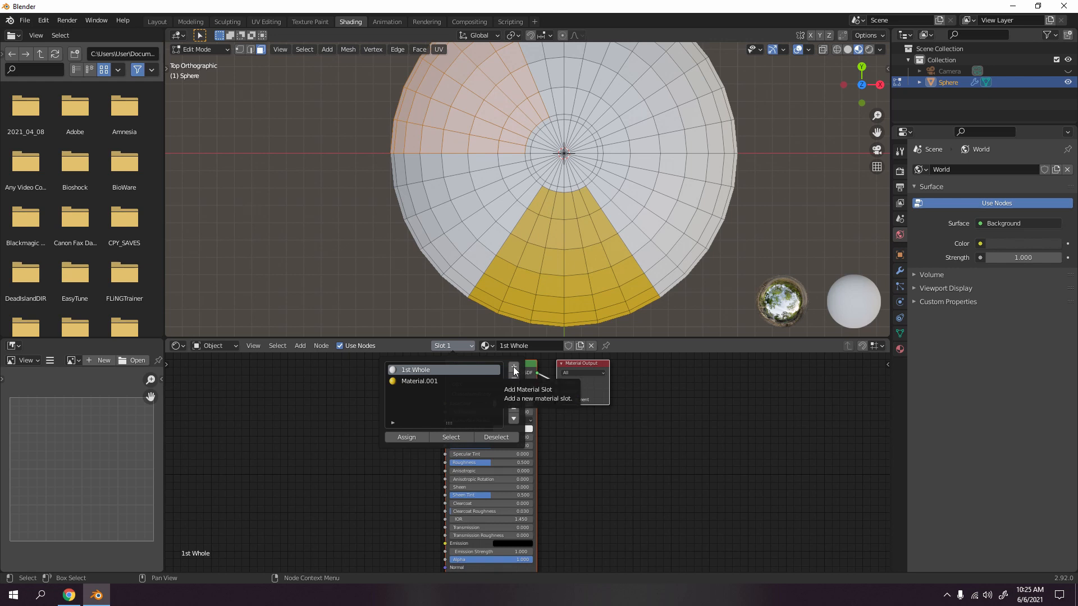
Step: Add material 3 in a new slot and assign it to the upper-left wedge
{"action": "left_click", "coordinate": [513, 370]}
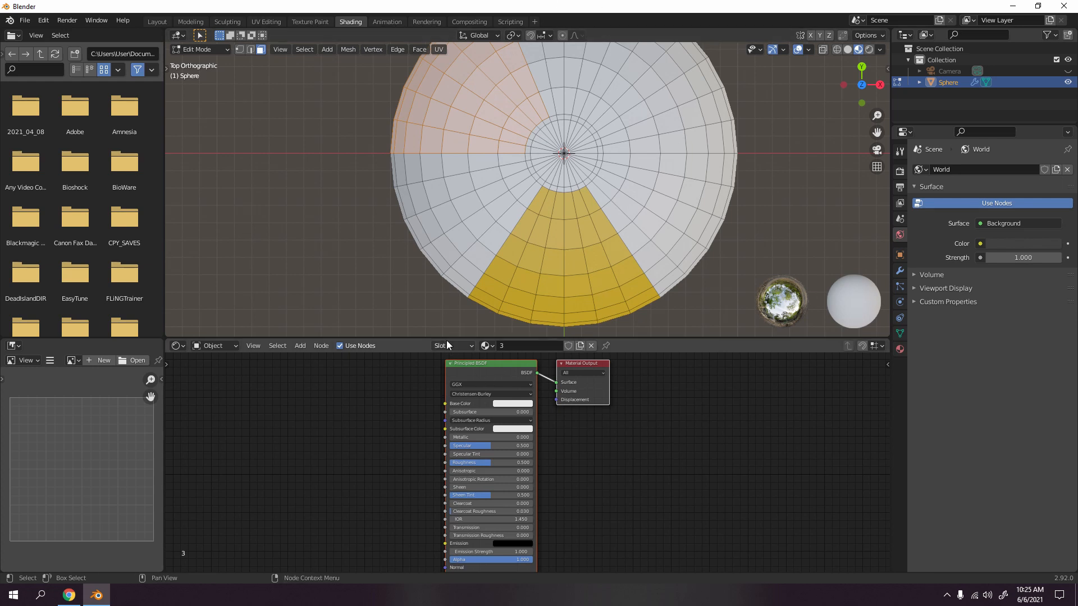
{"action": "left_click", "coordinate": [451, 346]}
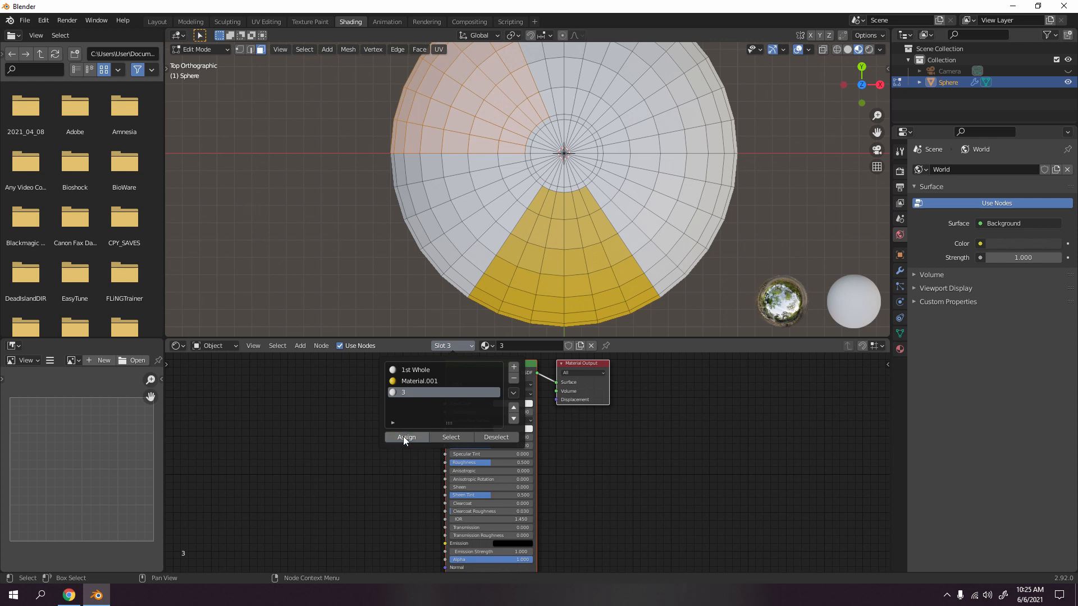
{"action": "left_click", "coordinate": [511, 403]}
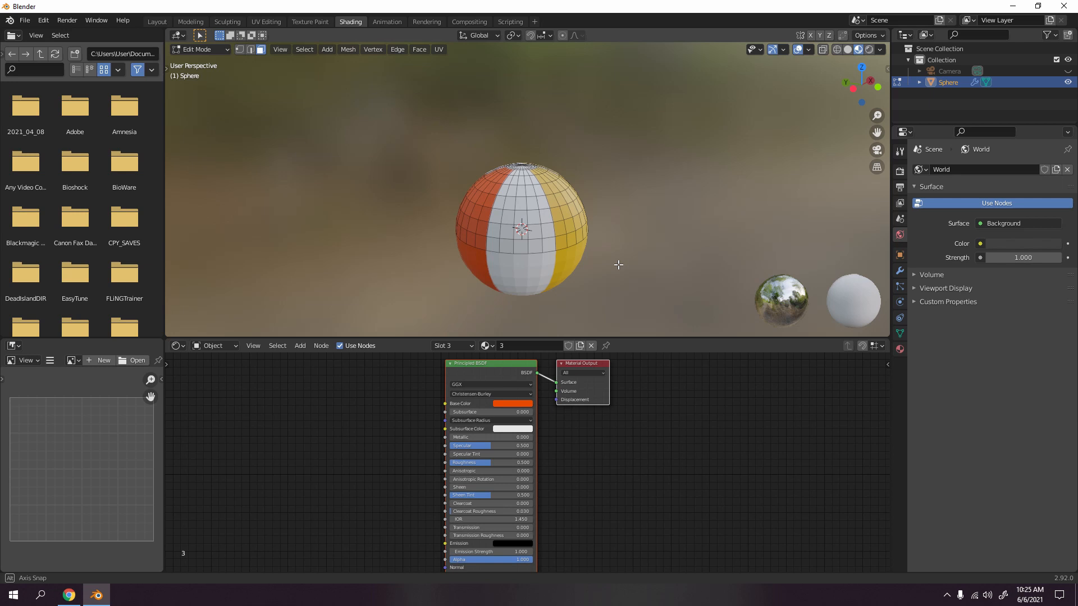
{"action": "key", "text": "Tab"}
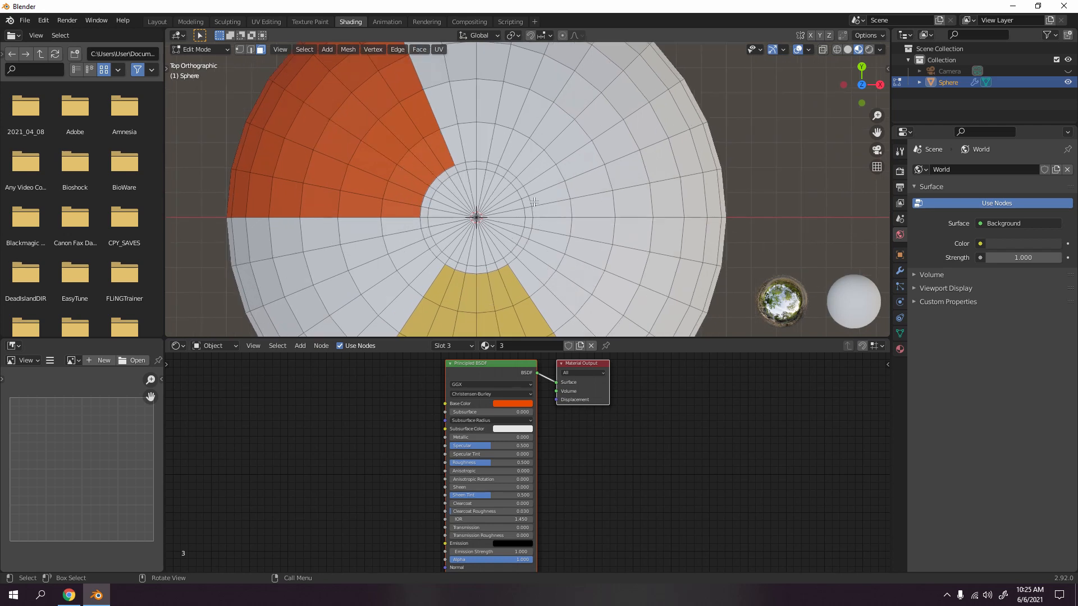
{"action": "mouse_move", "coordinate": [270, 59]}
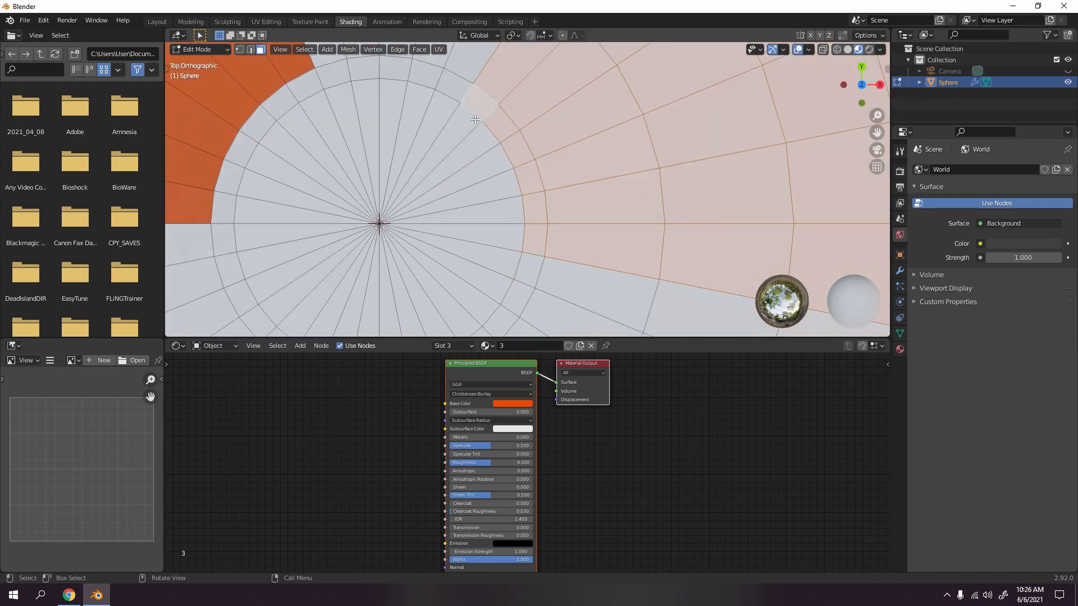
{"action": "mouse_move", "coordinate": [468, 157]}
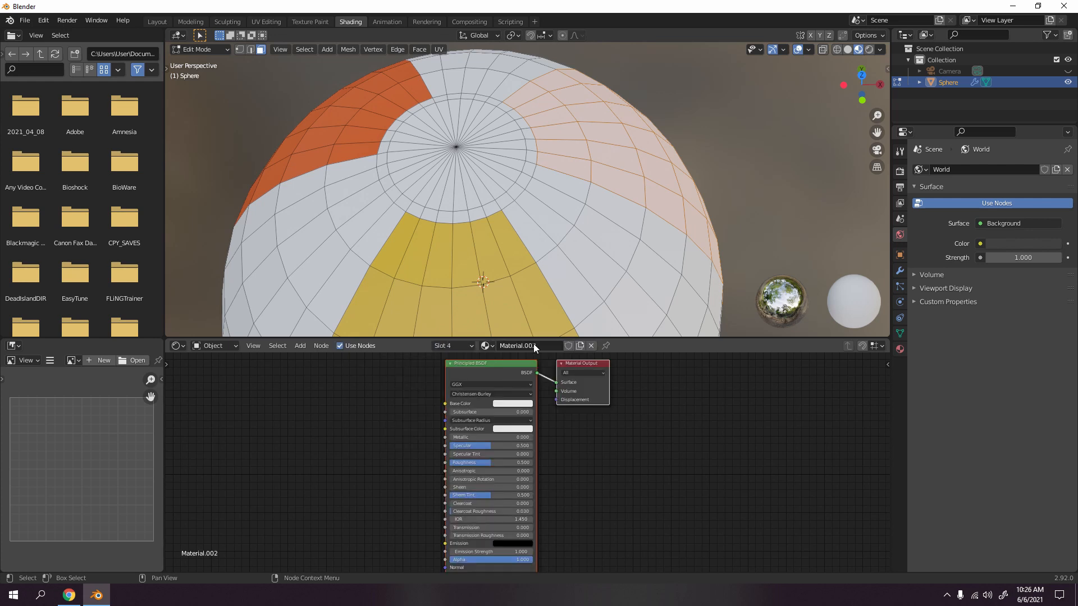
Step: Rename the new material to 4, assign it to the right wedge, and colour it blue
{"action": "left_click", "coordinate": [517, 346]}
{"action": "type", "text": "4"}
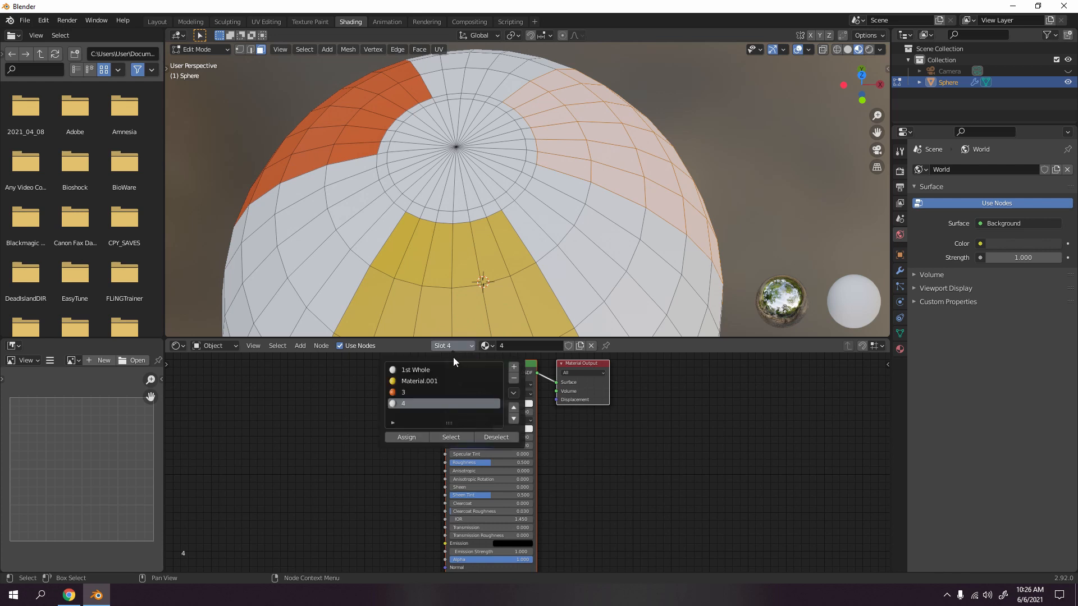
{"action": "mouse_move", "coordinate": [406, 438]}
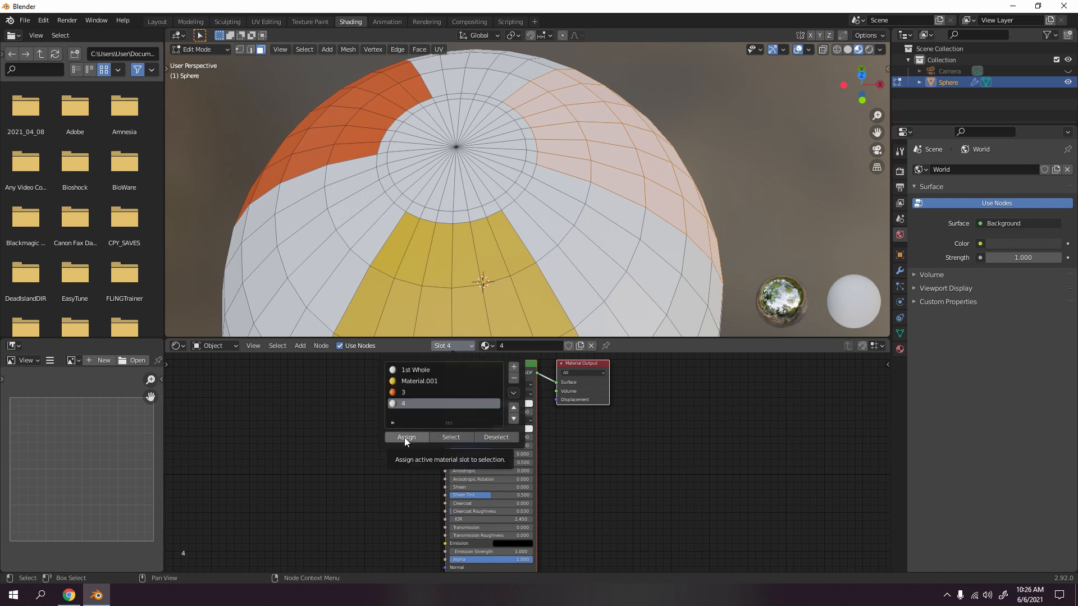
{"action": "left_click", "coordinate": [509, 404]}
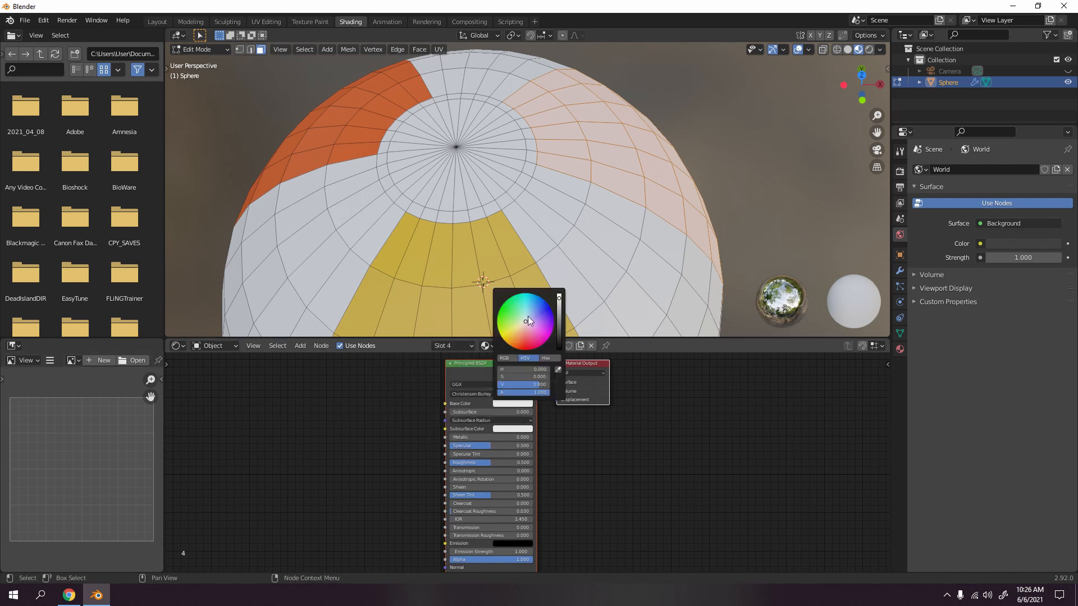
{"action": "left_click", "coordinate": [524, 316]}
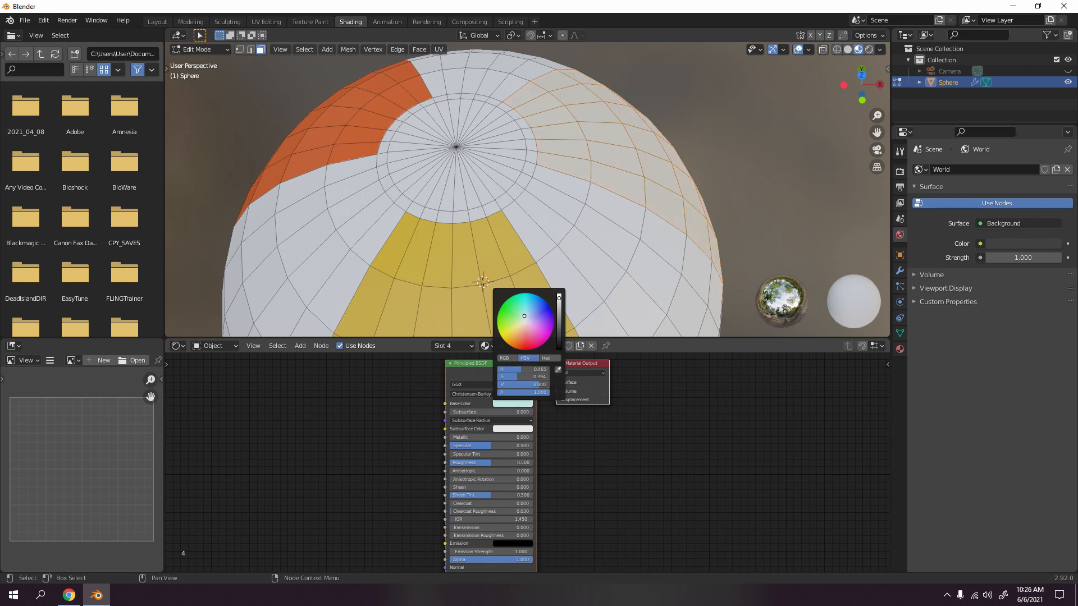
{"action": "left_click", "coordinate": [511, 337]}
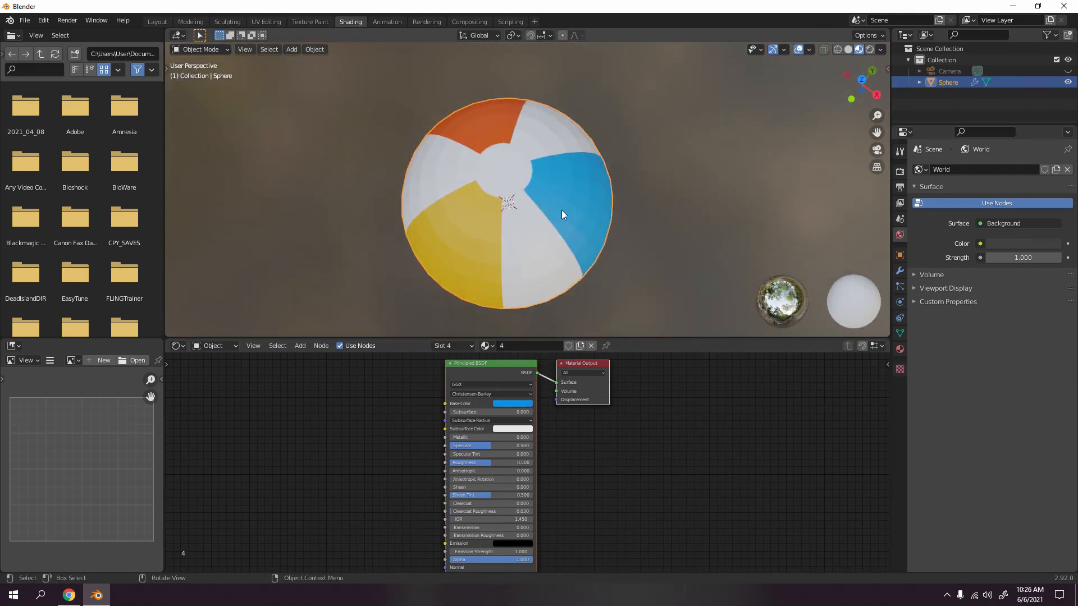
{"action": "key", "text": "Tab"}
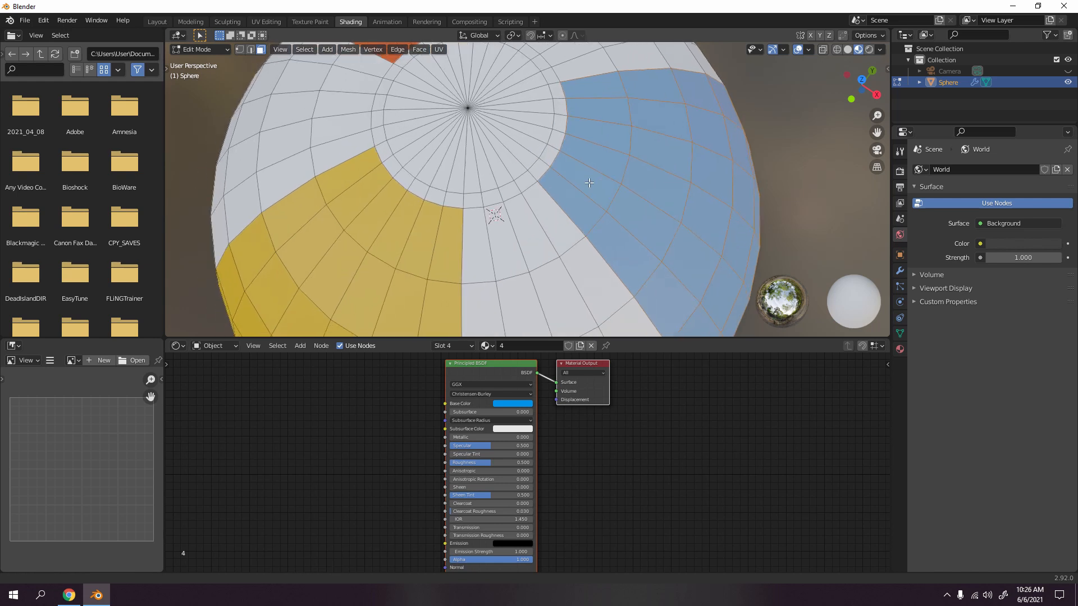
Step: Circle-select the cap faces around the top pole and add a fifth material slot
{"action": "left_click_drag", "start_coordinate": [588, 182], "coordinate": [567, 209]}
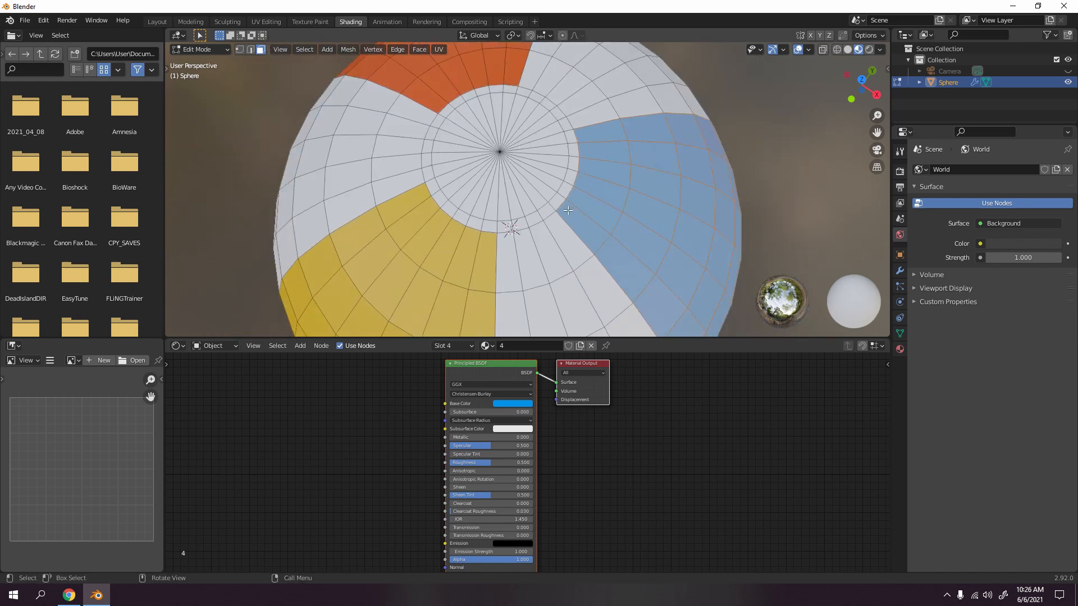
{"action": "scroll", "scroll_direction": "down", "scroll_amount": 3}
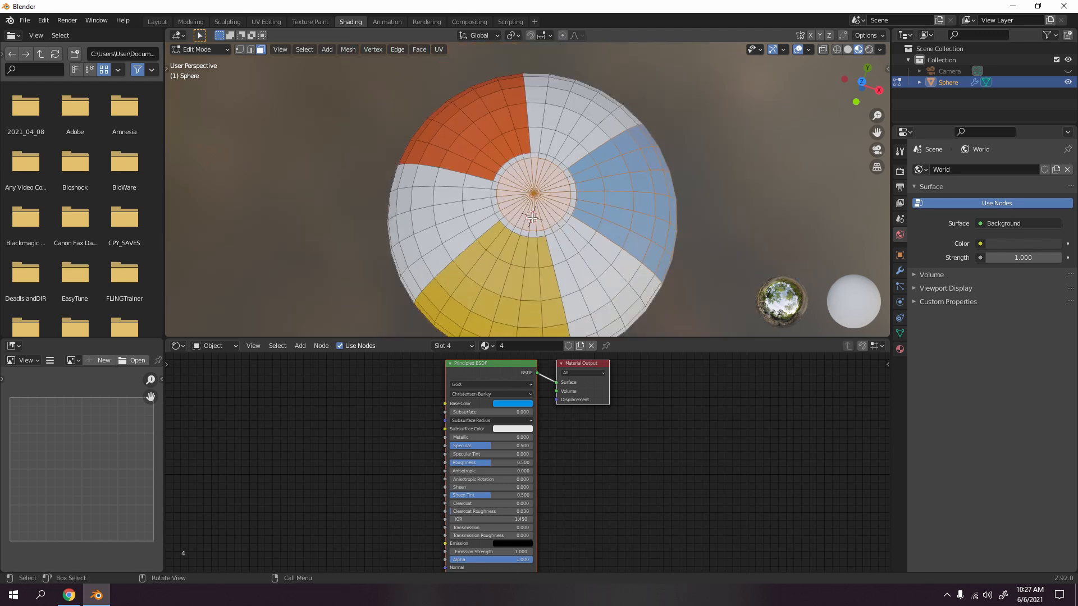
{"action": "key", "text": "c"}
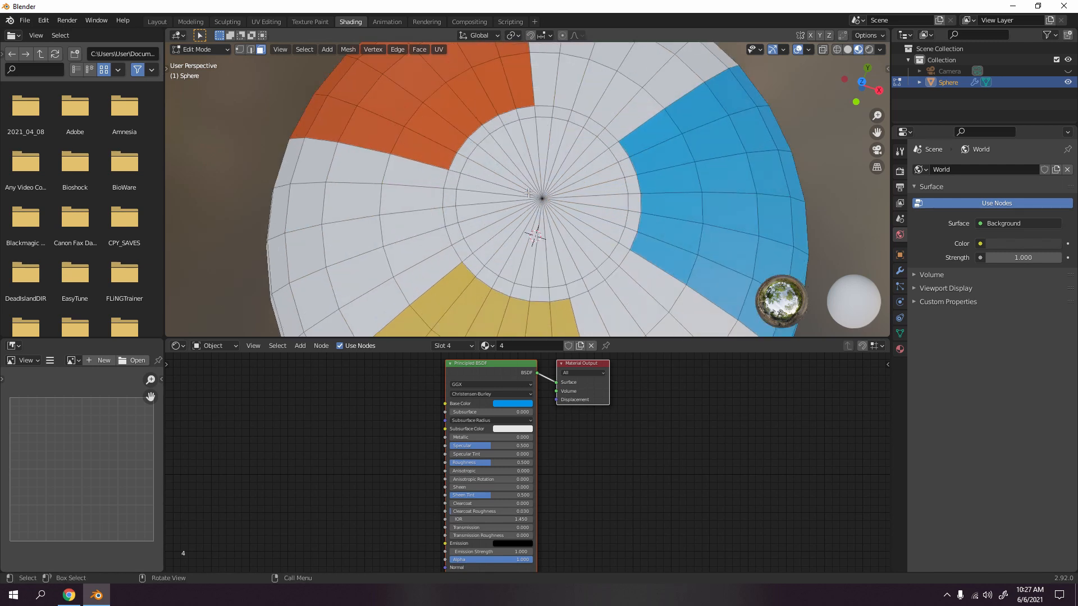
{"action": "key", "text": "c"}
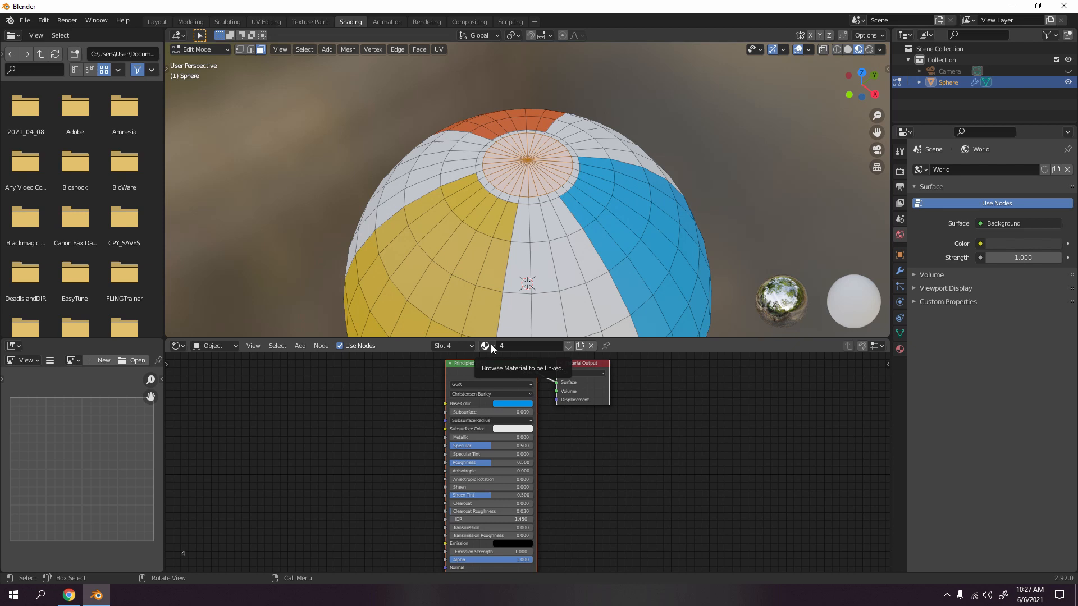
{"action": "left_click", "coordinate": [485, 345]}
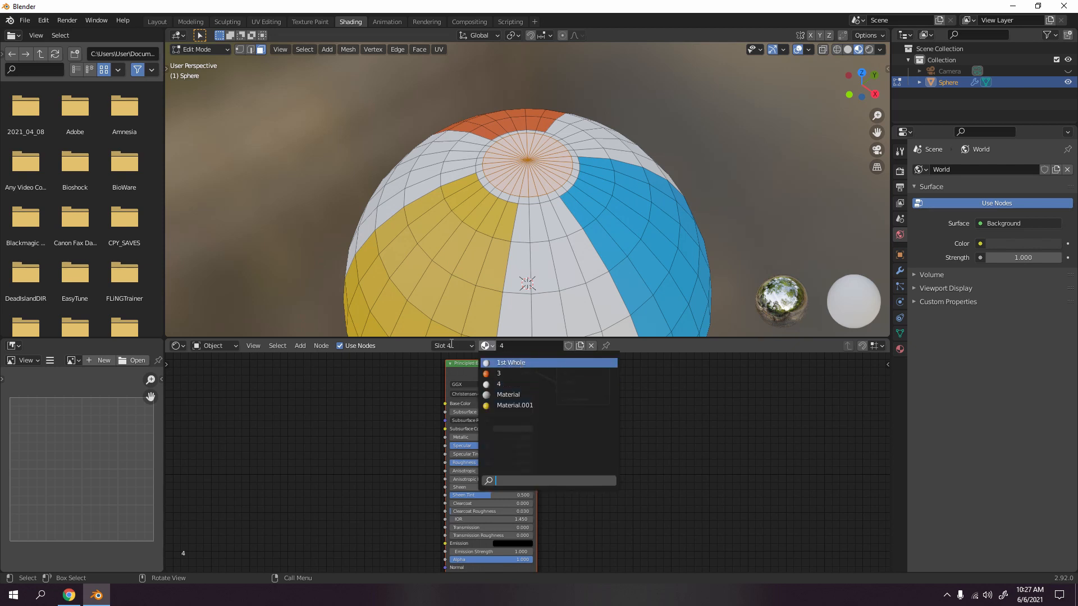
{"action": "left_click", "coordinate": [499, 384]}
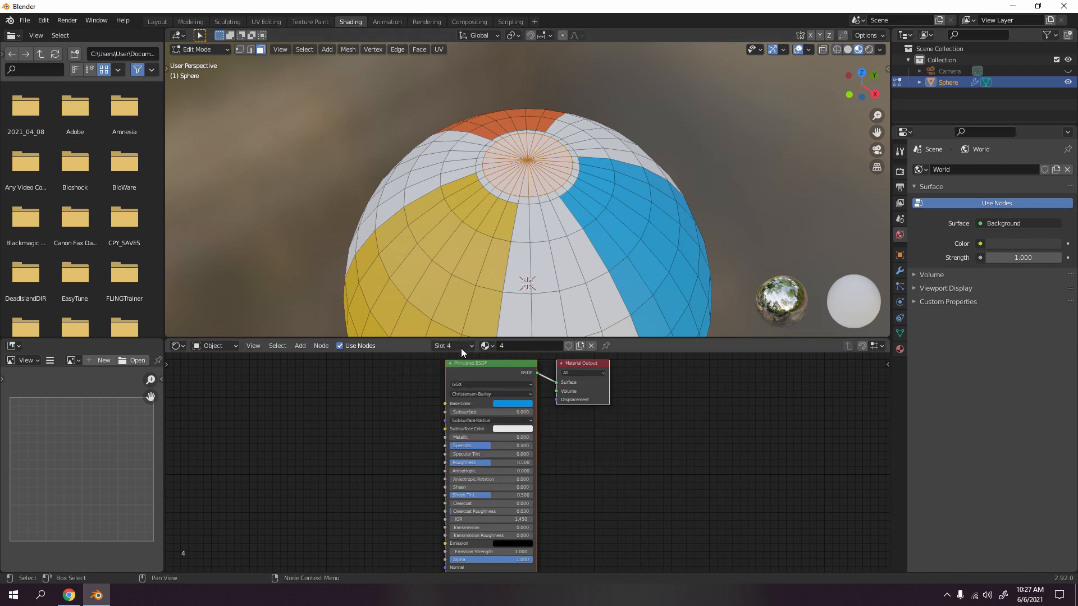
{"action": "mouse_move", "coordinate": [539, 346]}
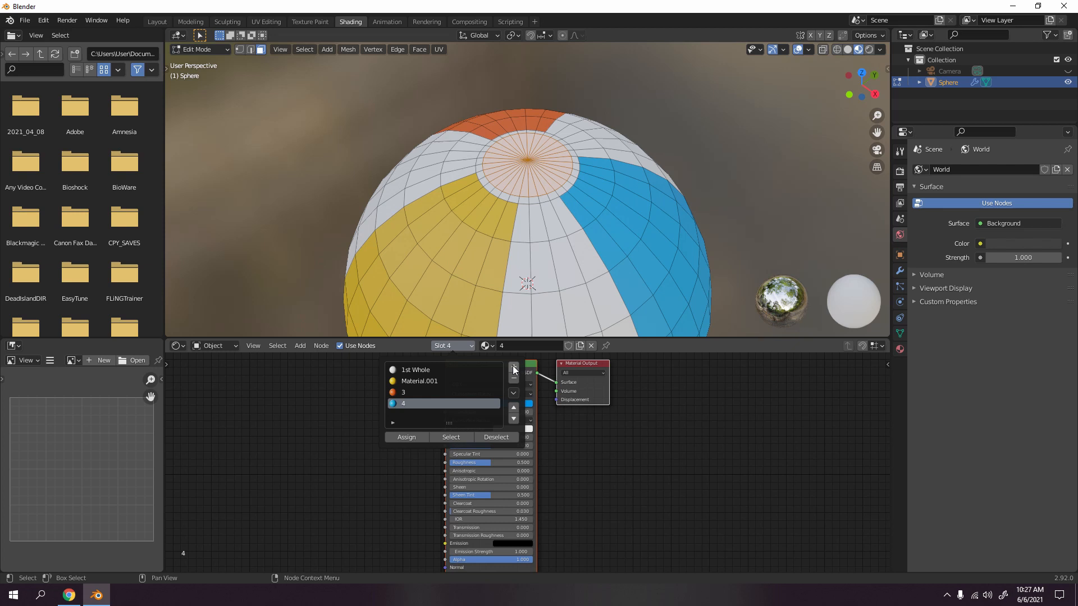
{"action": "left_click", "coordinate": [513, 366]}
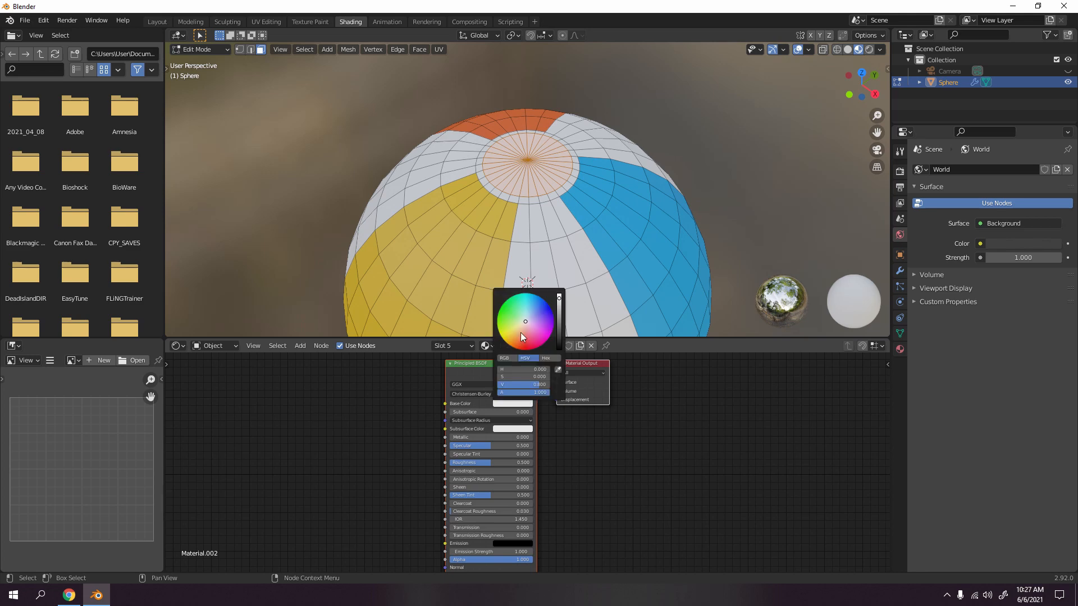
Step: Make Material.002 red in Base Color for the cap faces, then return to Edit Mode
{"action": "left_click", "coordinate": [543, 312]}
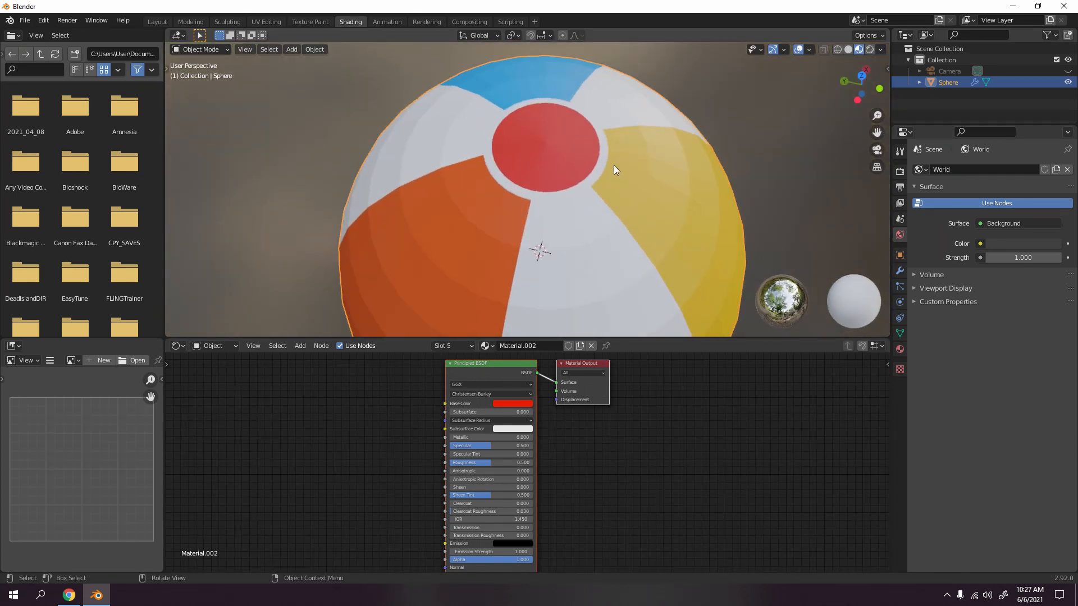
{"action": "key", "text": "Tab"}
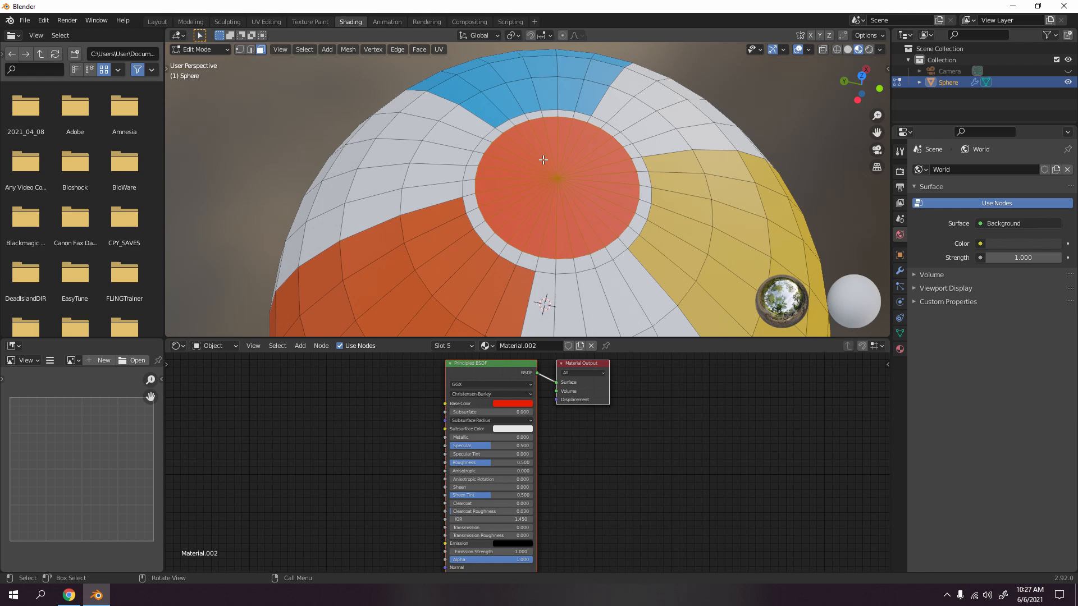
{"action": "scroll", "scroll_direction": "down", "scroll_amount": 3}
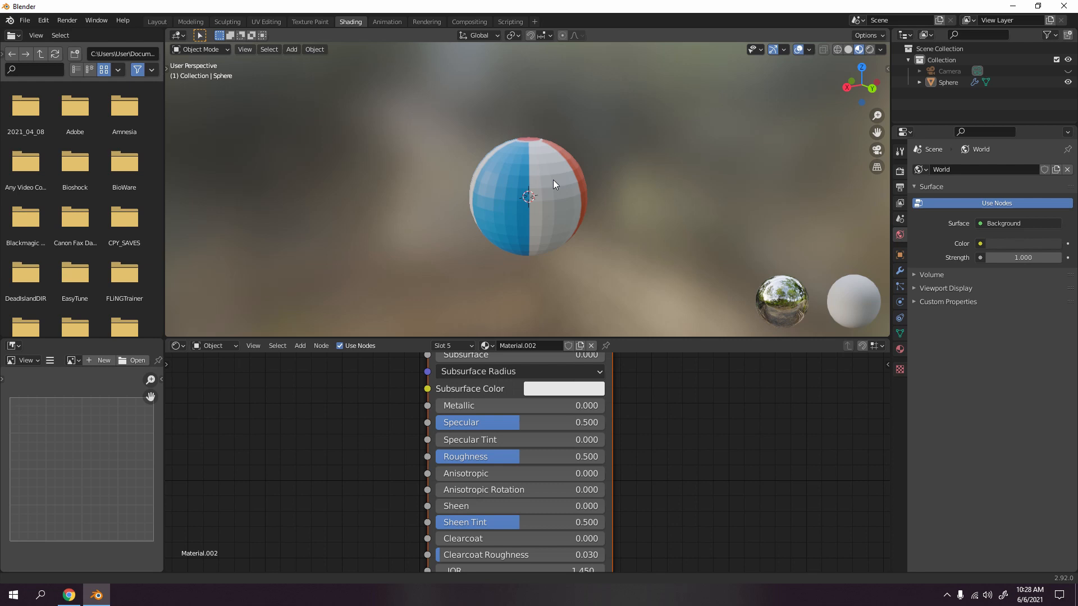
Step: Show the ball in the Layout workspace with Material Preview shading and open Add Modifier
{"action": "left_click_drag", "start_coordinate": [553, 184], "coordinate": [727, 216]}
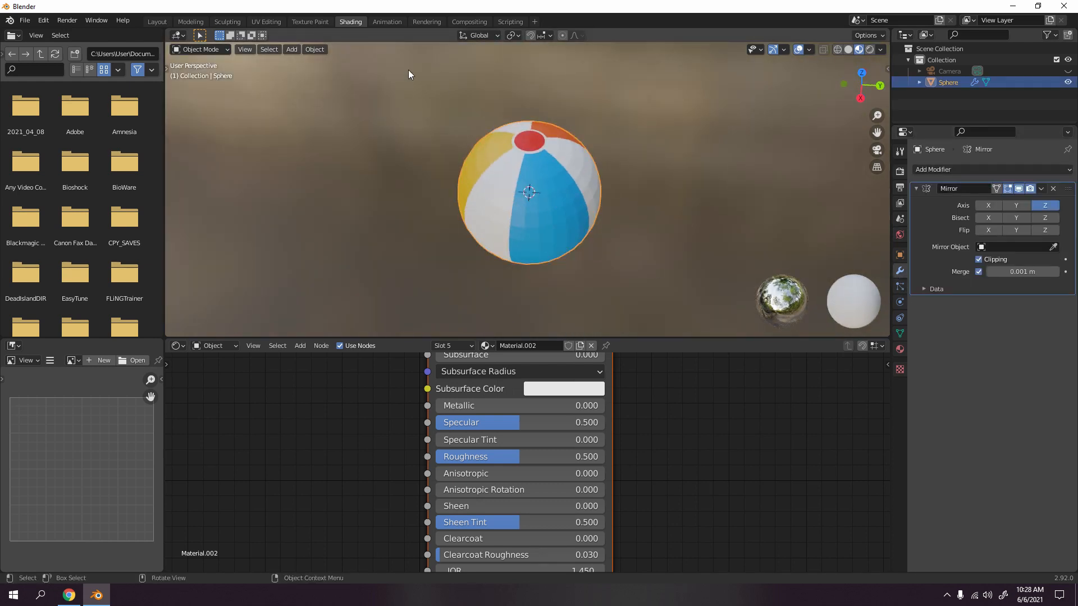
{"action": "left_click", "coordinate": [156, 21]}
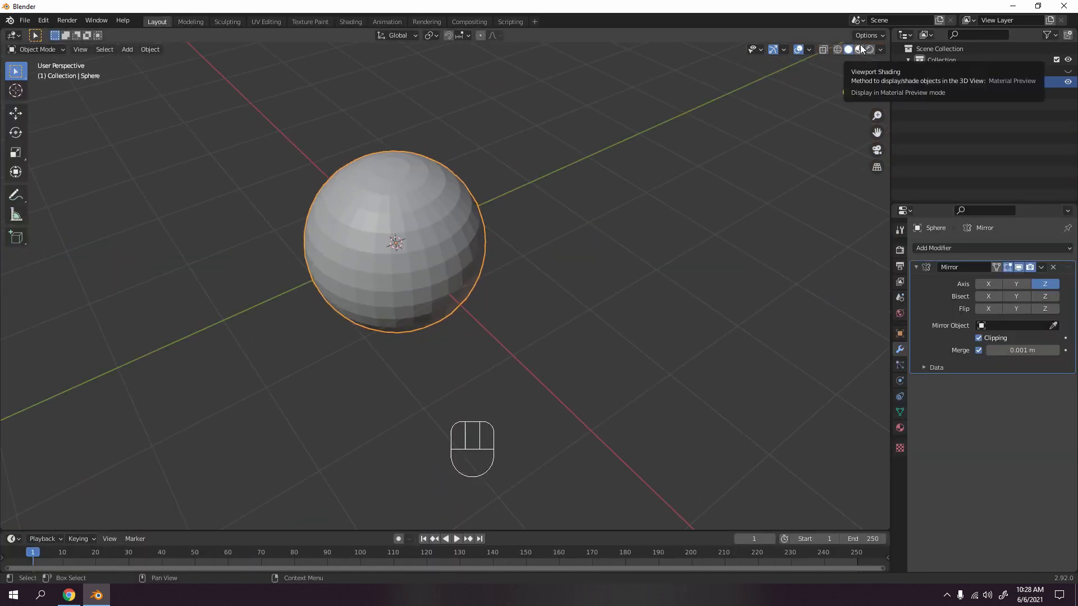
{"action": "left_click", "coordinate": [859, 49]}
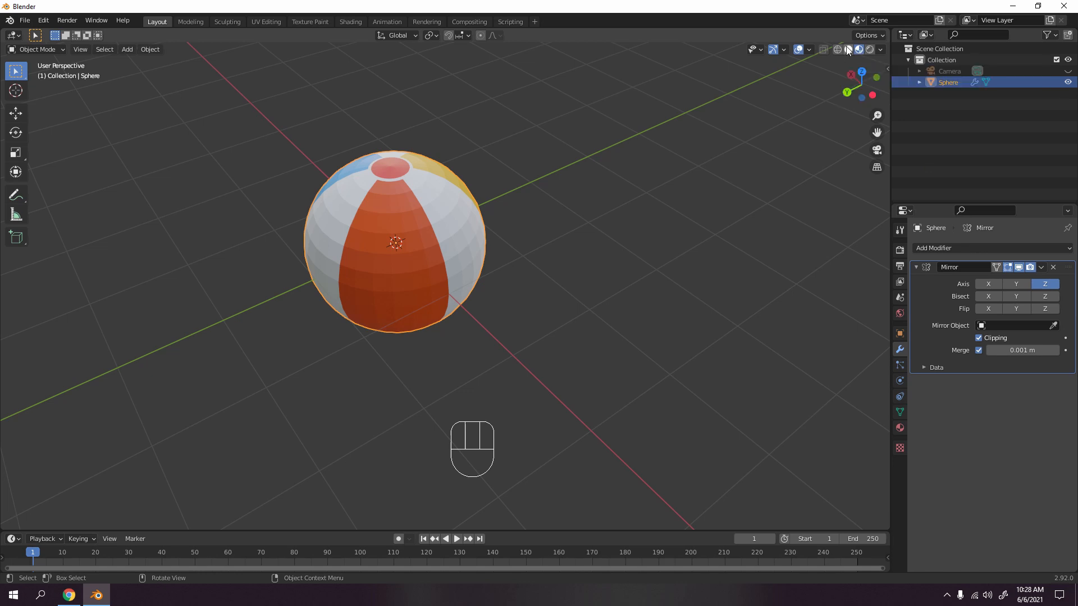
{"action": "mouse_move", "coordinate": [858, 48]}
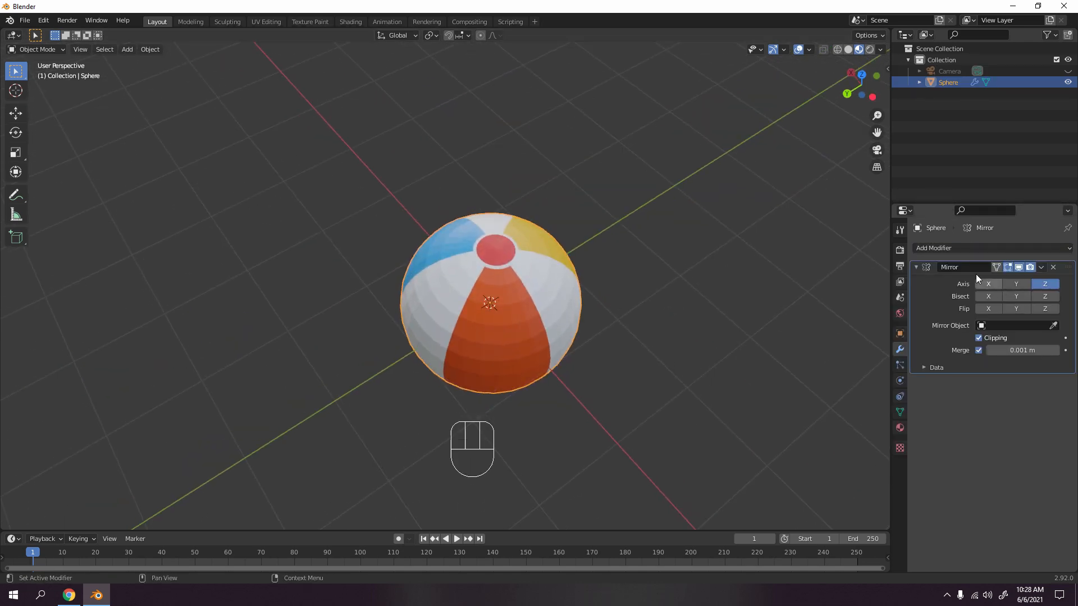
{"action": "left_click", "coordinate": [949, 248]}
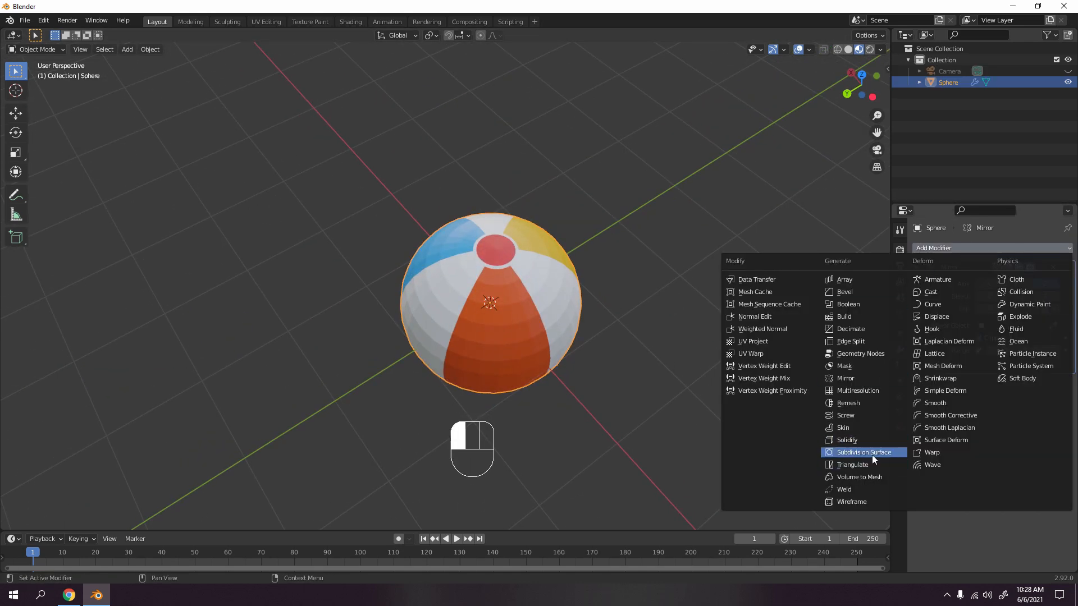
Step: Add a Subdivision Surface modifier with Levels Viewport raised to 2
{"action": "left_click", "coordinate": [864, 453]}
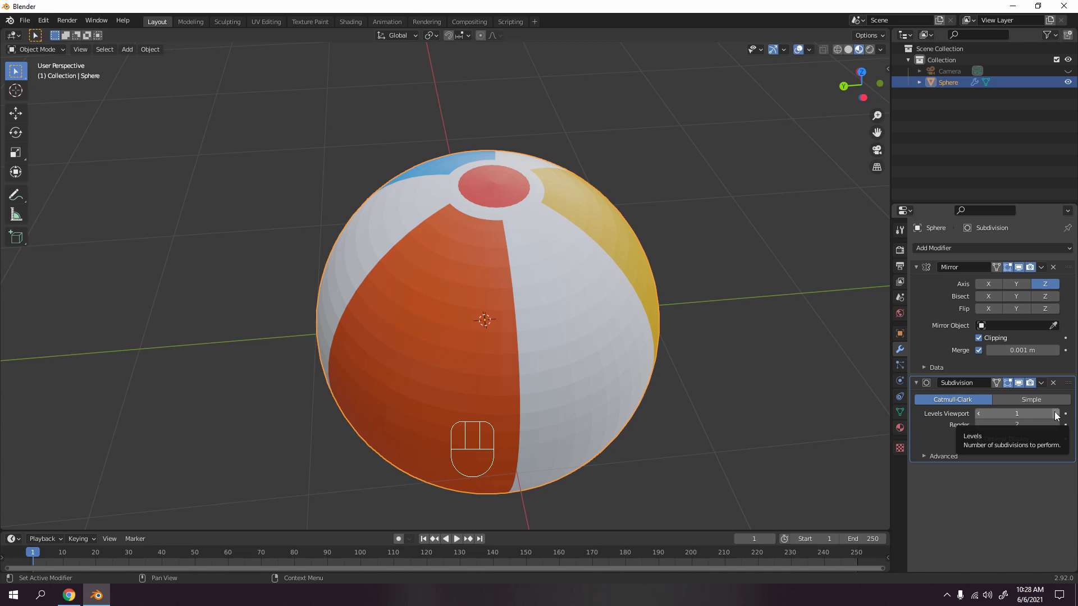
{"action": "left_click", "coordinate": [1057, 414]}
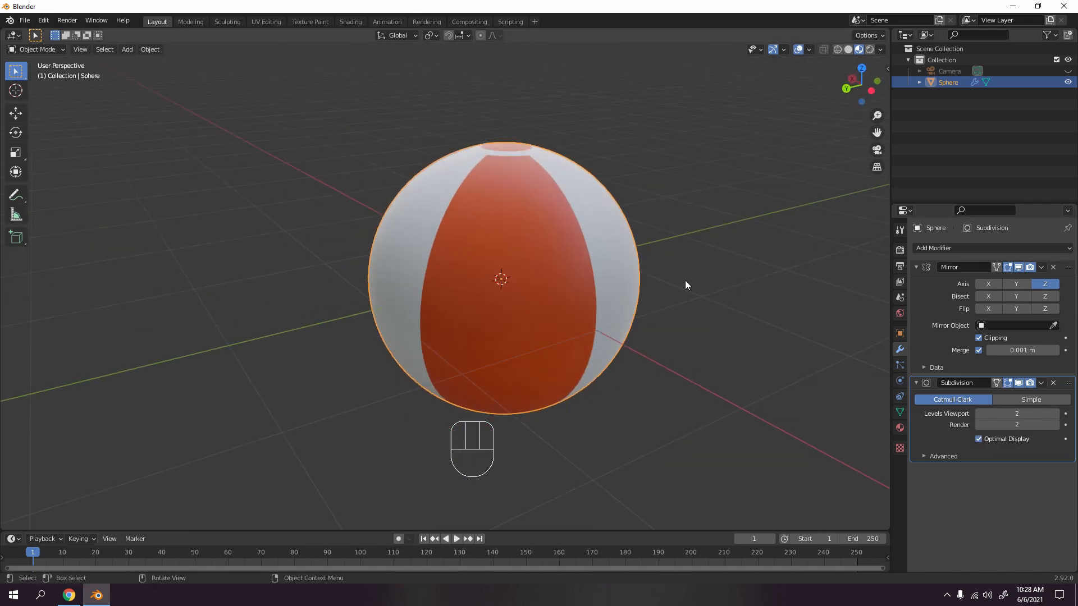
{"action": "left_click_drag", "start_coordinate": [685, 285], "coordinate": [651, 349]}
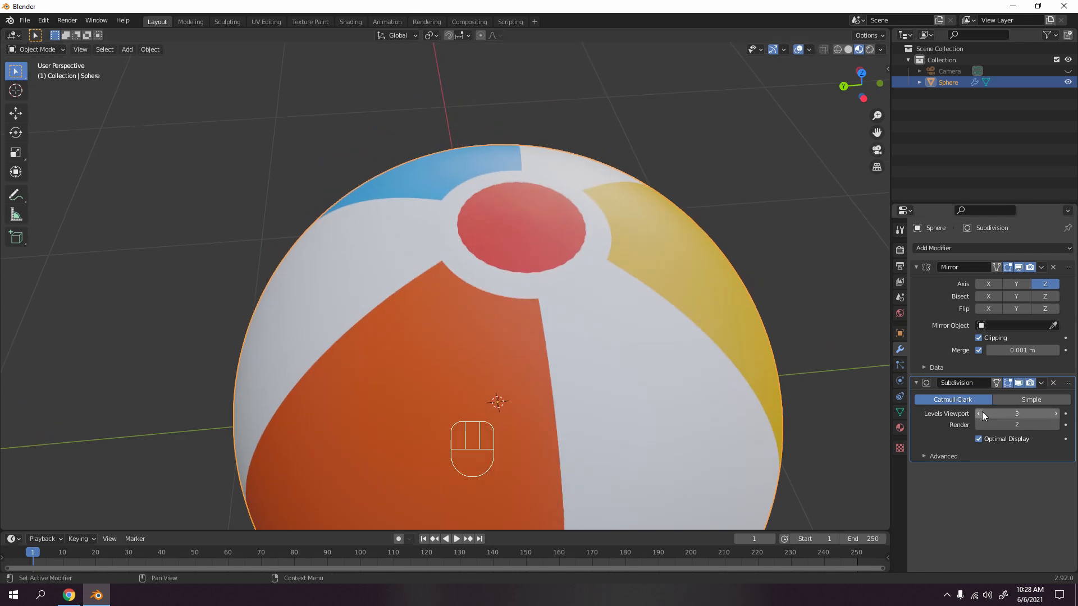
Step: Toggle between Edit and Object Mode to inspect the pinched red cap
{"action": "key", "text": "Tab"}
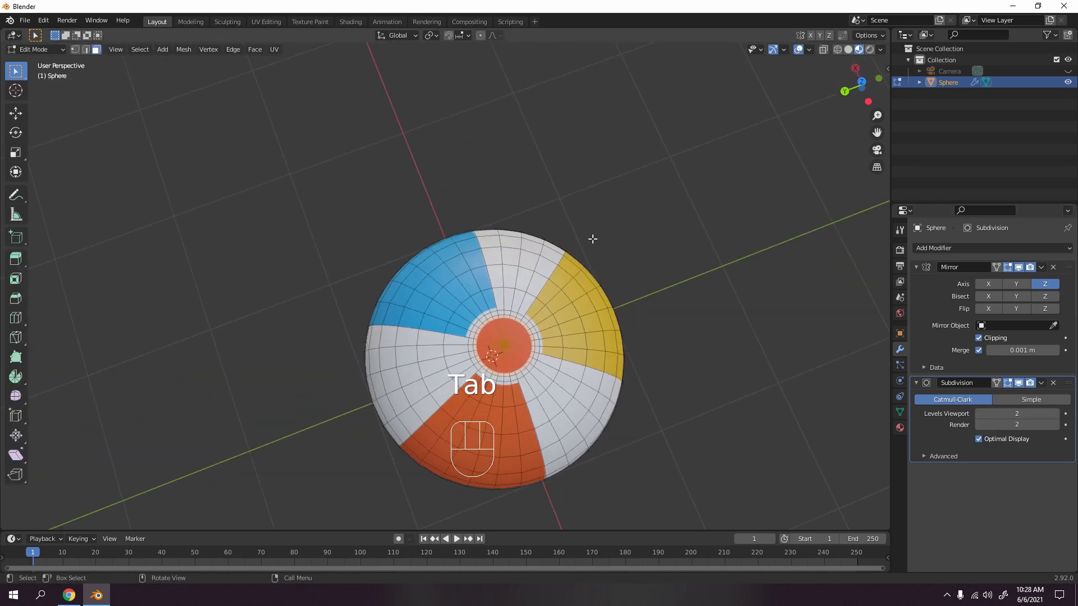
{"action": "key", "text": "Tab"}
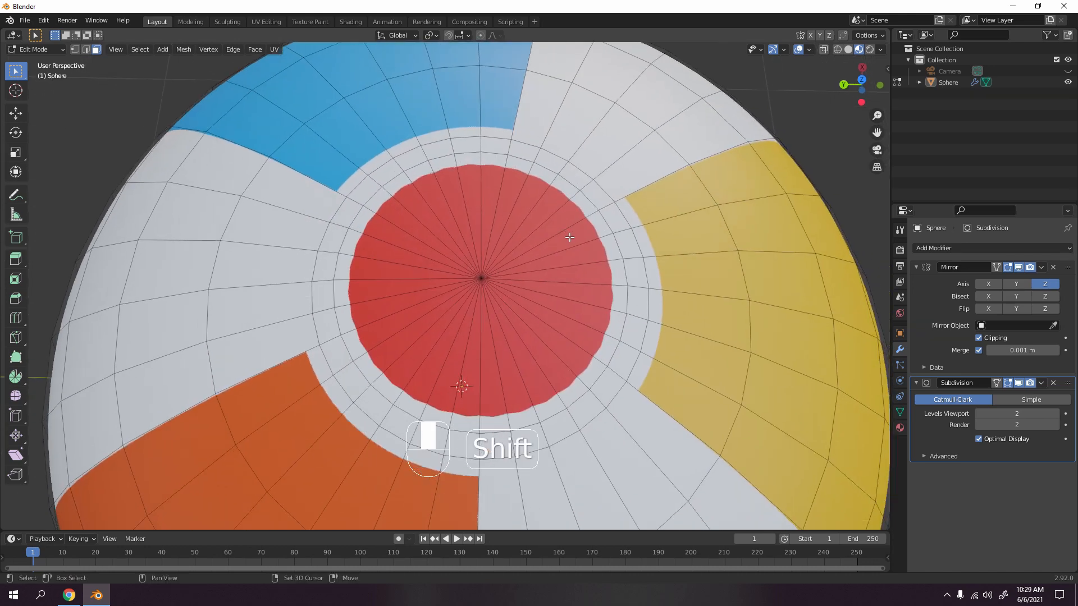
{"action": "key", "text": "Tab"}
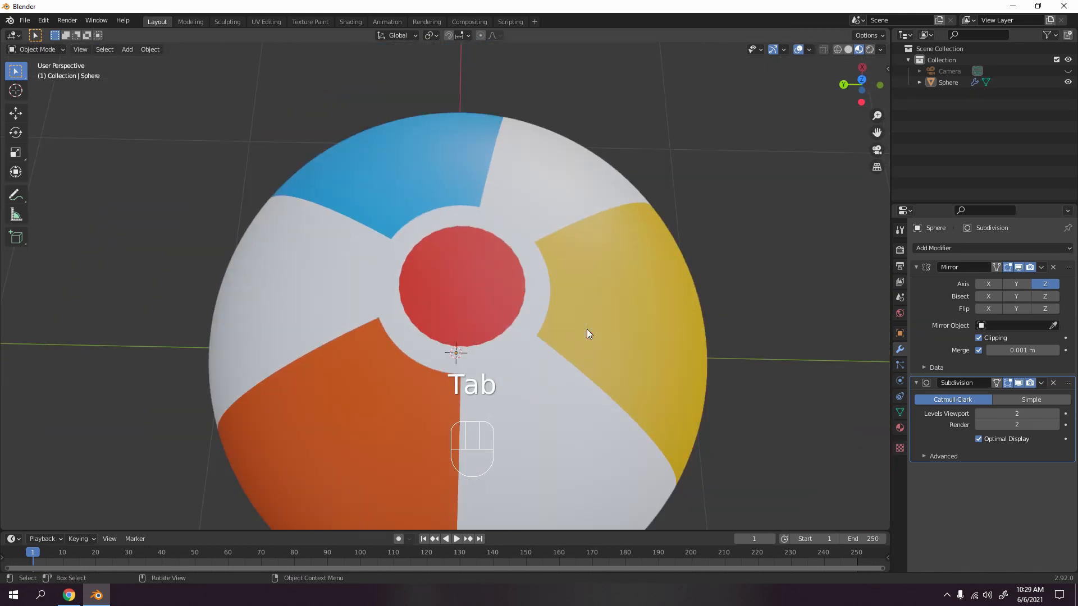
{"action": "key", "text": "Tab"}
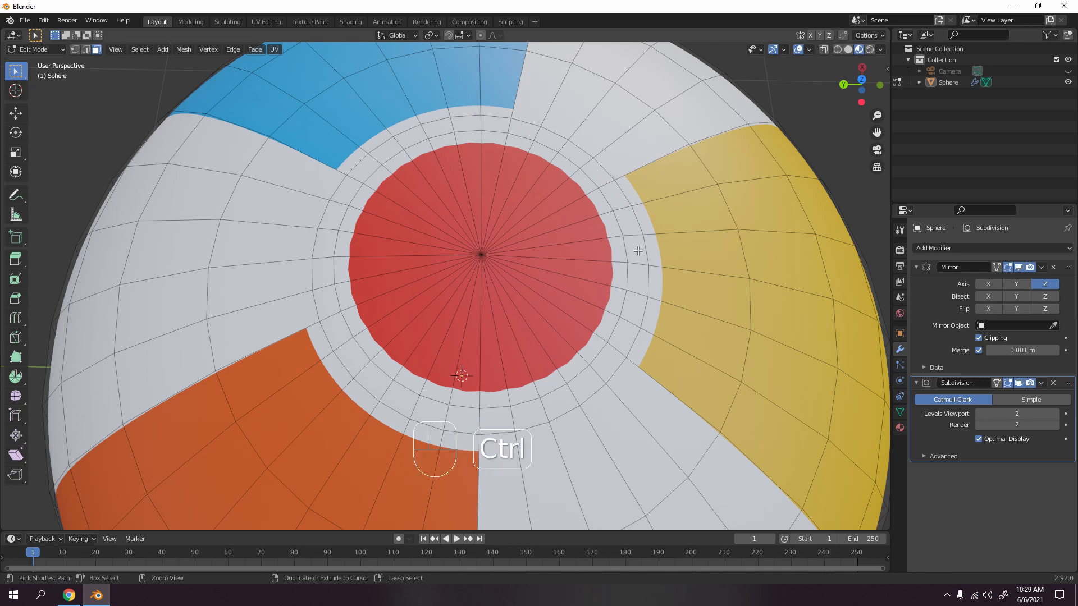
Step: Bevel the cap's pole vertex into a small ring with Shift+Ctrl+B
{"action": "key", "text": "ctrl+r"}
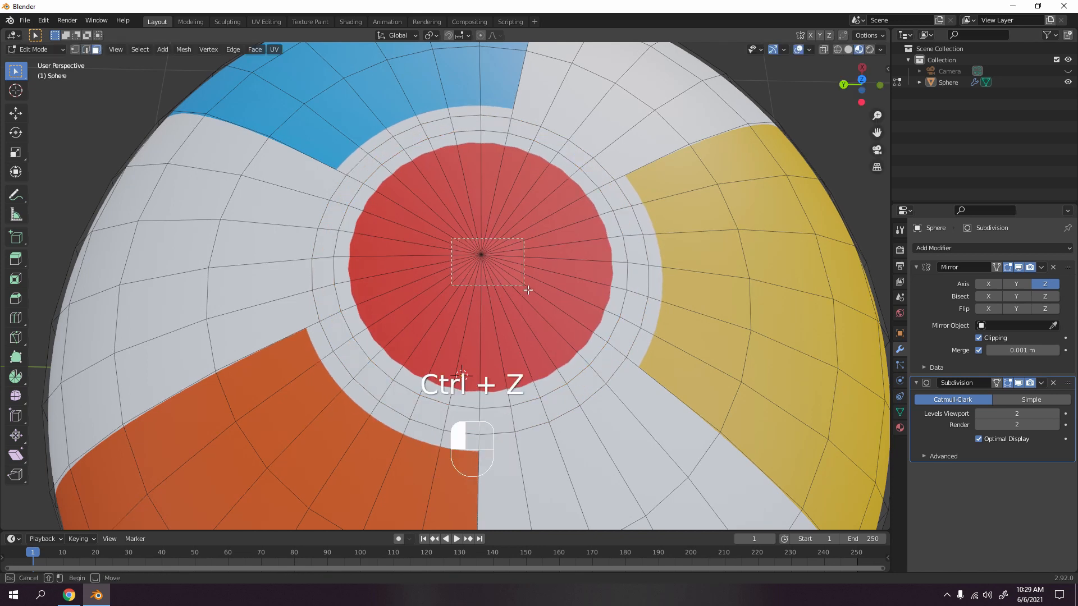
{"action": "key", "text": "ctrl+z"}
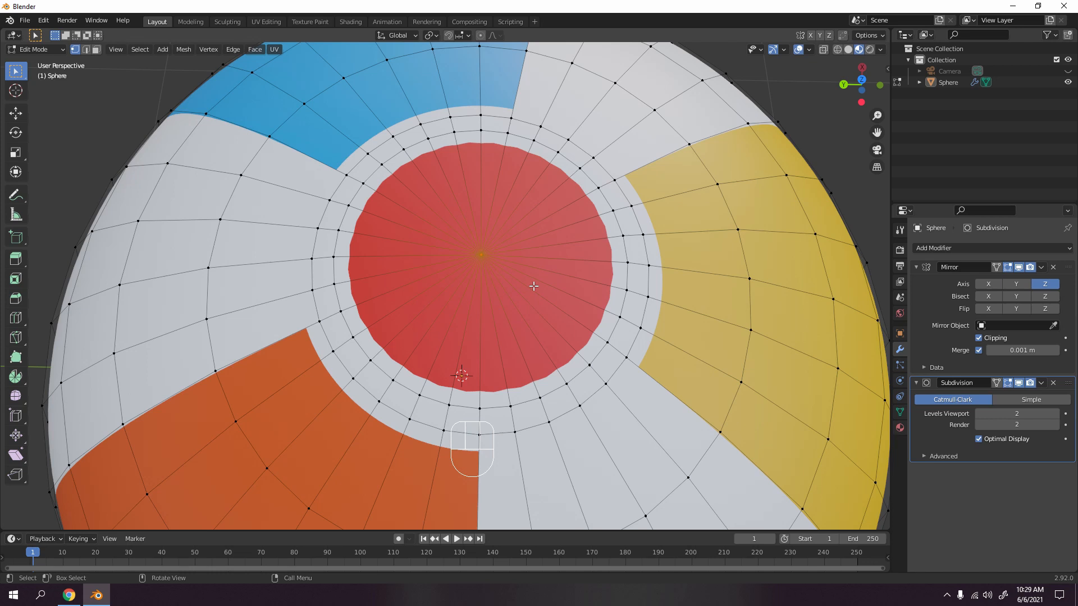
{"action": "key", "text": "shift+ctrl+b"}
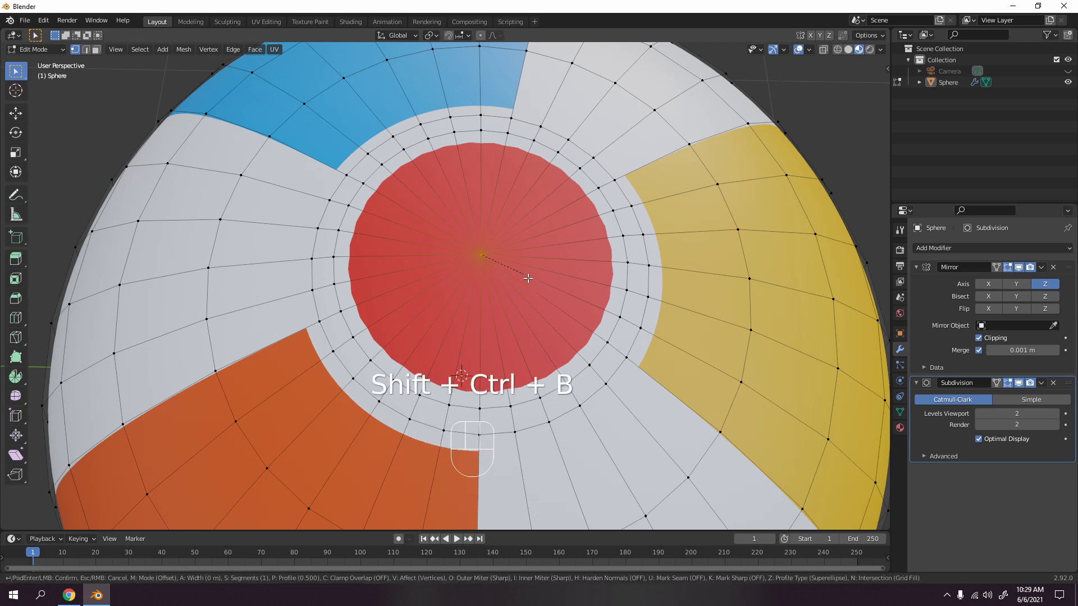
{"action": "left_click", "coordinate": [528, 277]}
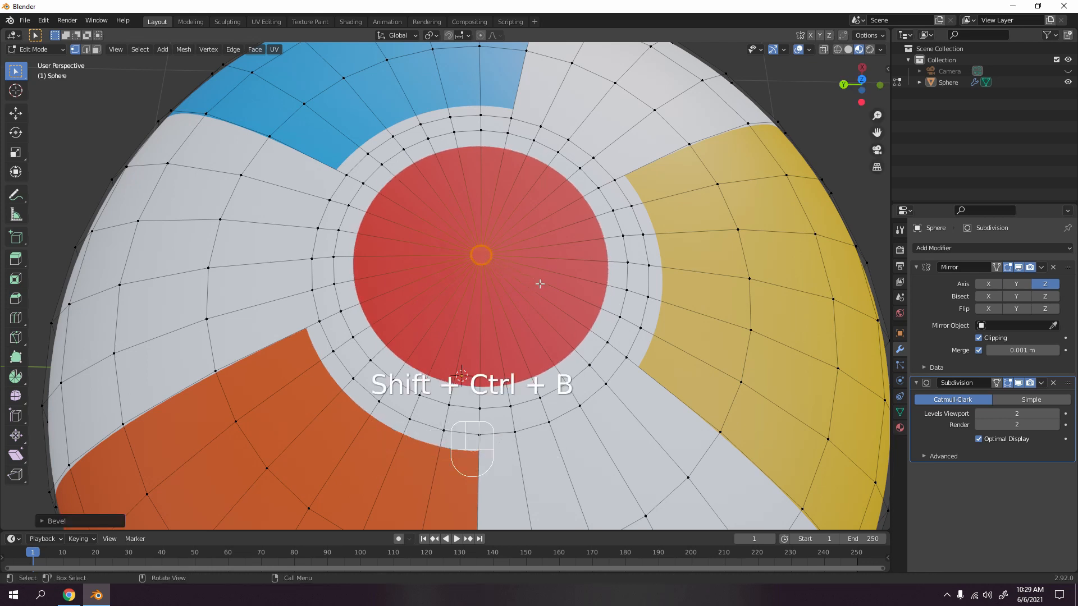
{"action": "key", "text": "Tab"}
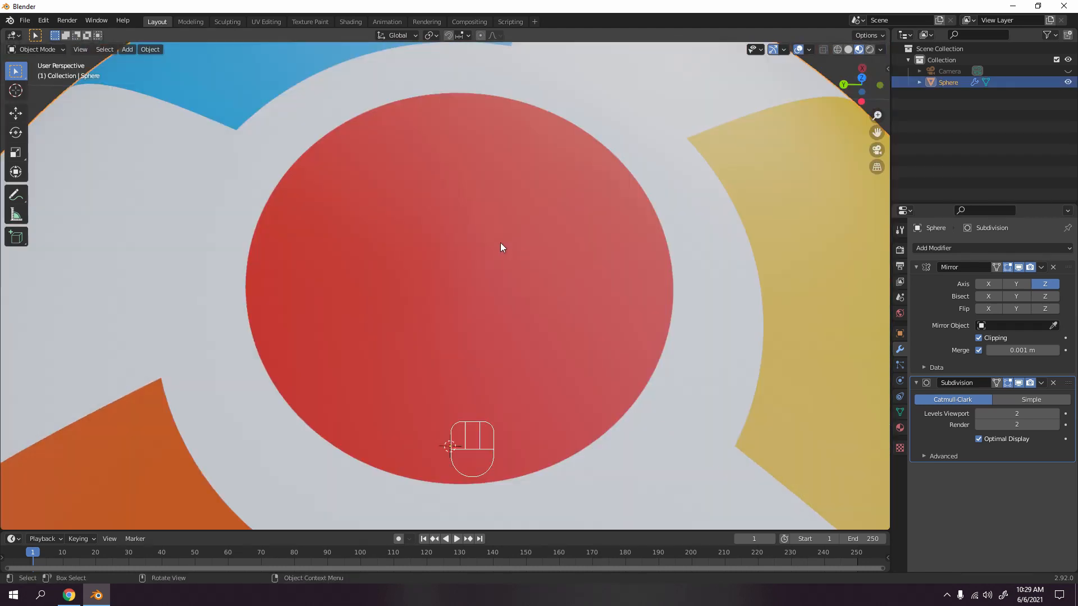
{"action": "key", "text": "Tab"}
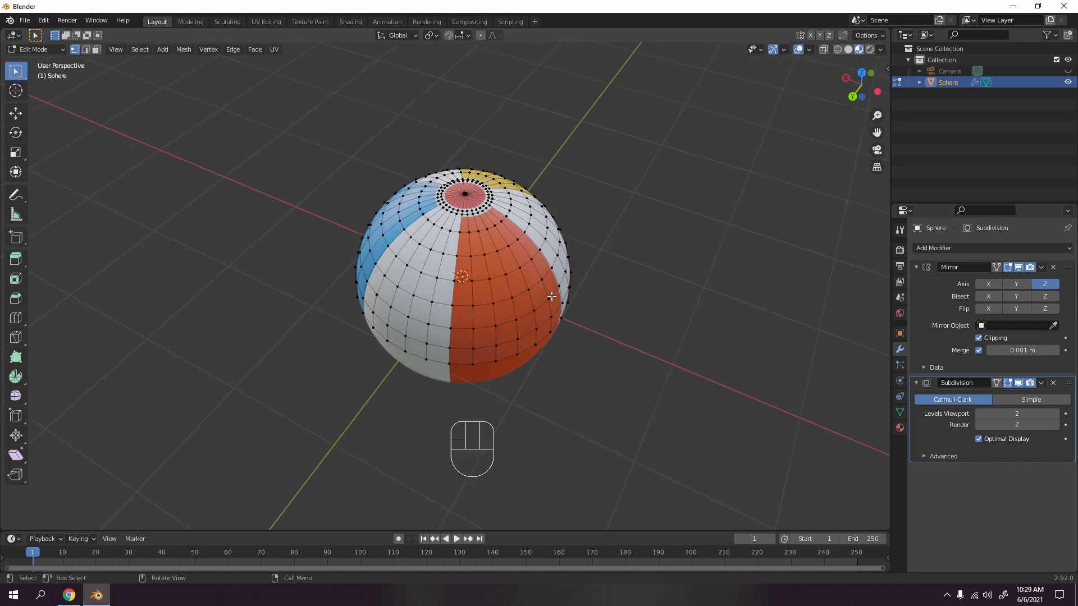
Step: Apply the Subdivision Surface modifier in Object Mode with Ctrl+A
{"action": "key", "text": "Tab"}
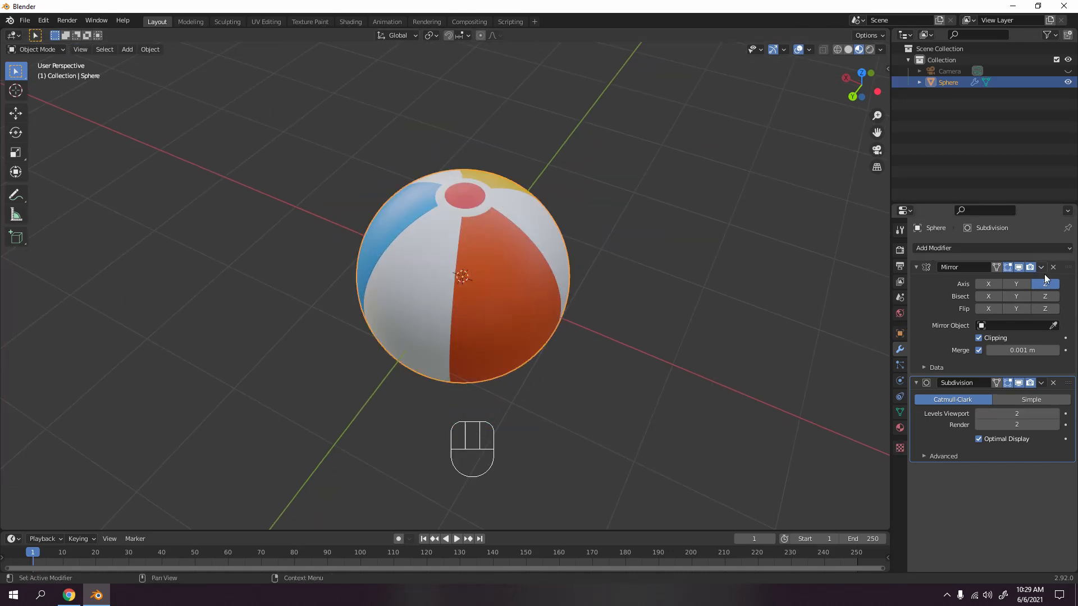
{"action": "left_click", "coordinate": [1041, 267]}
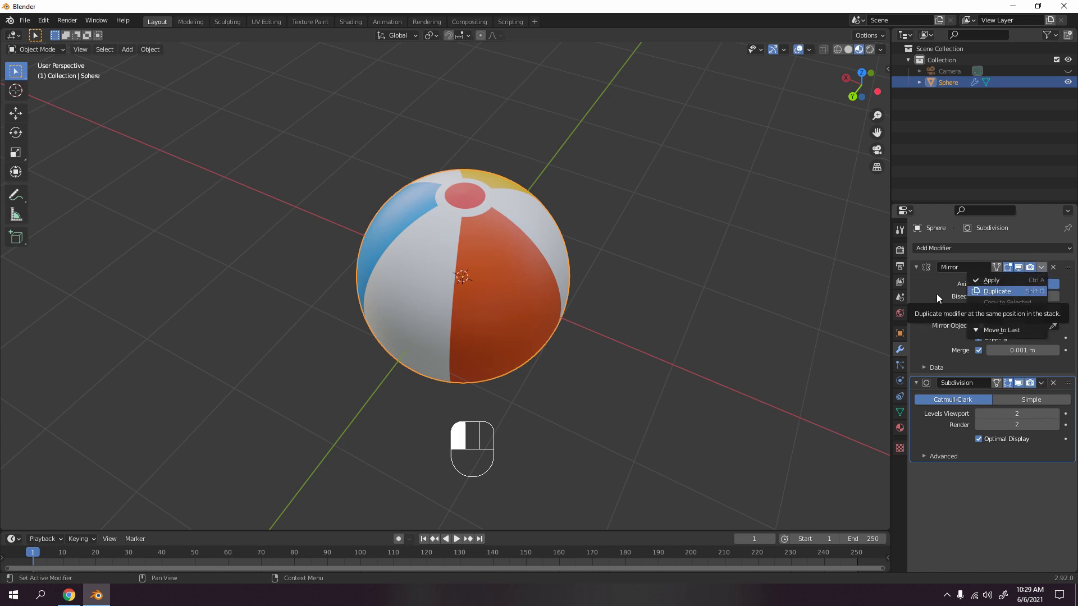
{"action": "key", "text": "ctrl+a"}
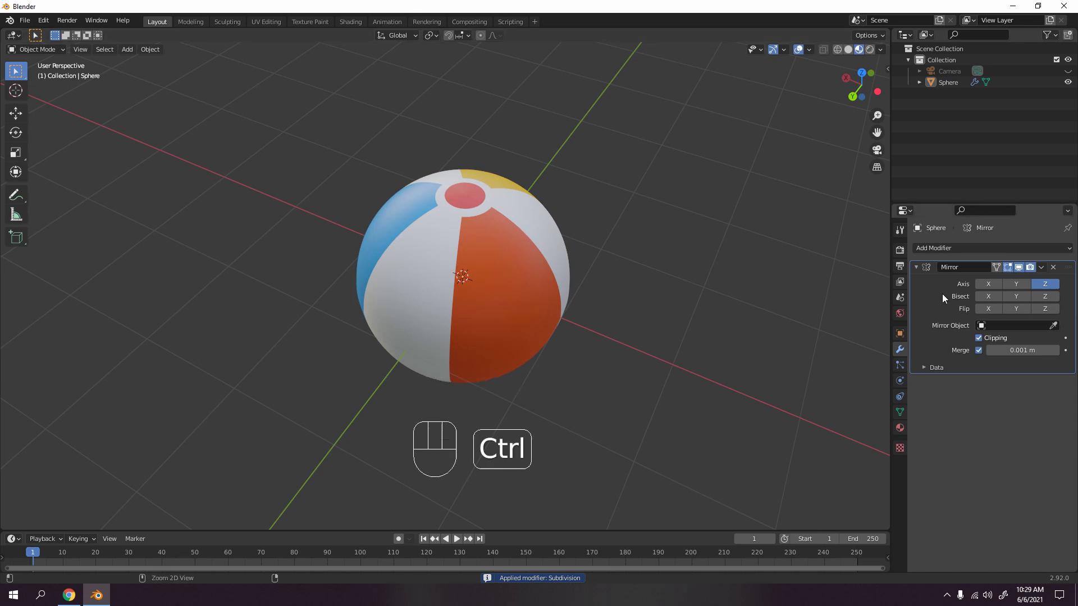
{"action": "key", "text": "ctrl+a"}
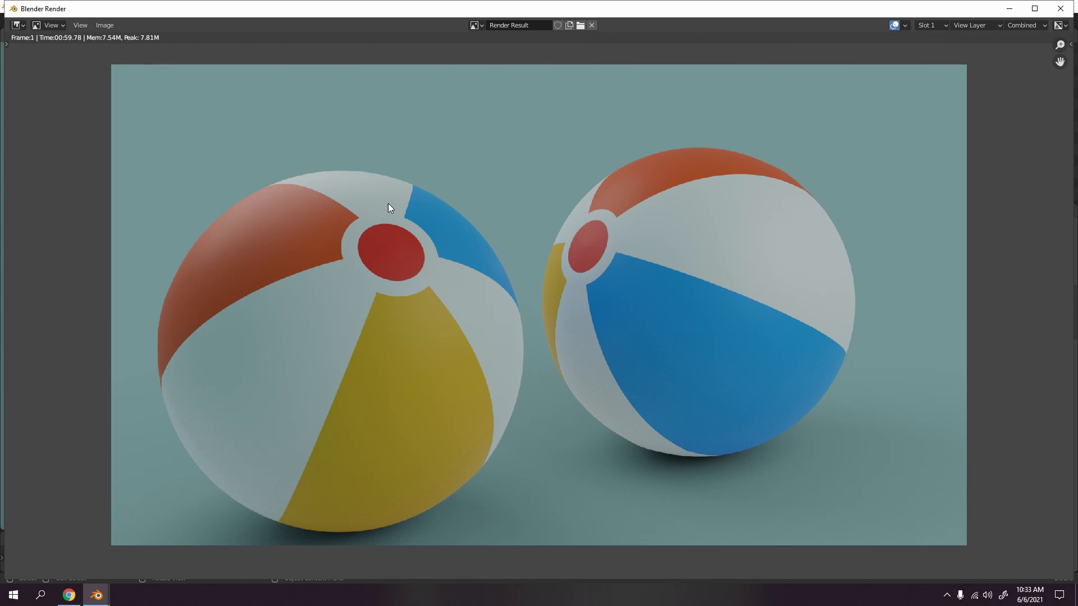
{"action": "mouse_move", "coordinate": [377, 199]}
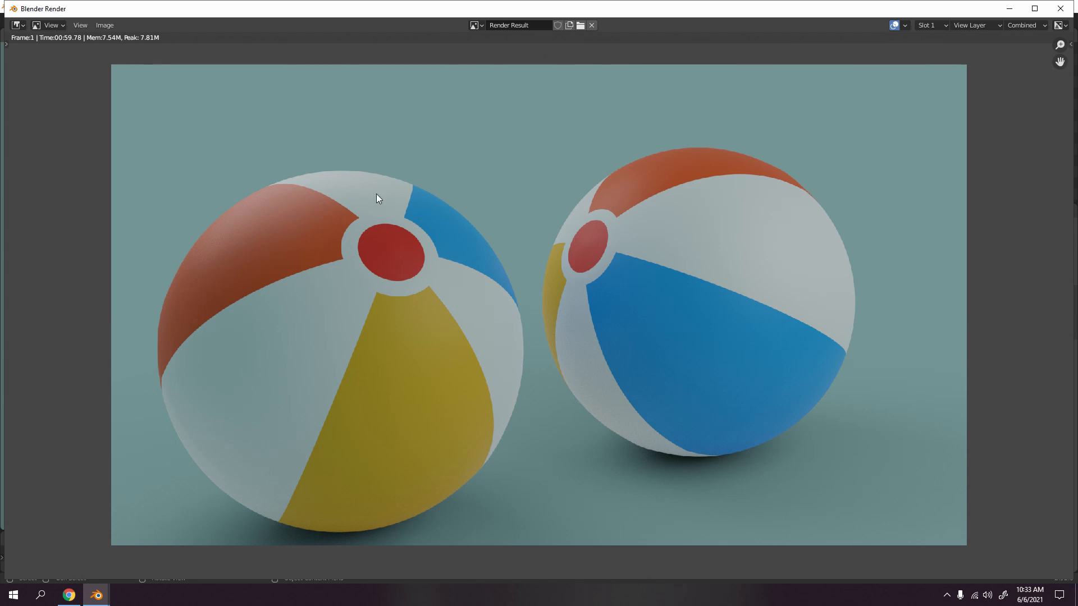
{"action": "mouse_move", "coordinate": [599, 273]}
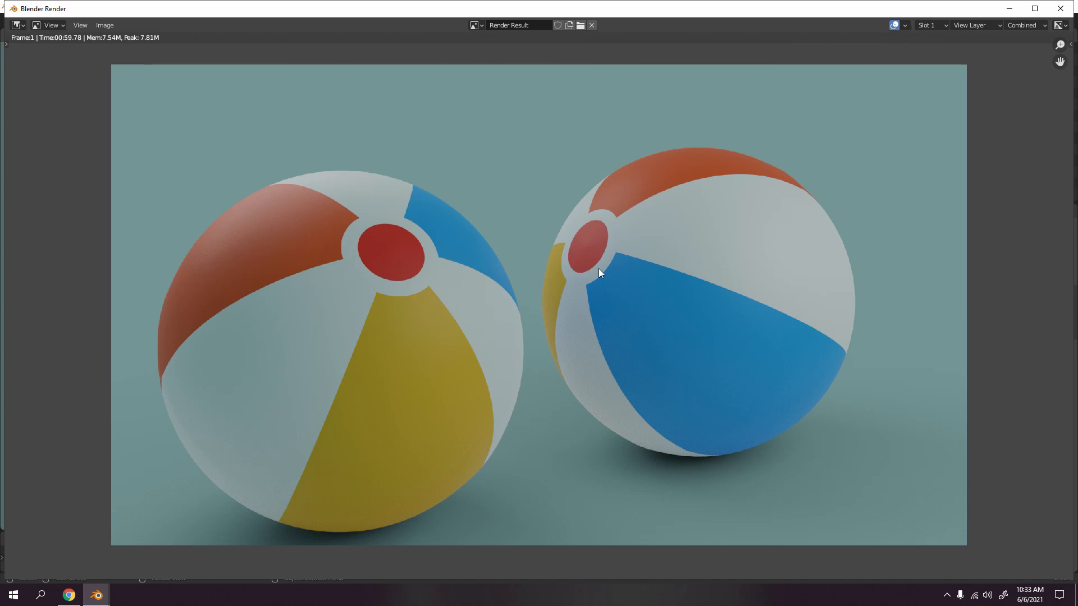
{"action": "mouse_move", "coordinate": [573, 328]}
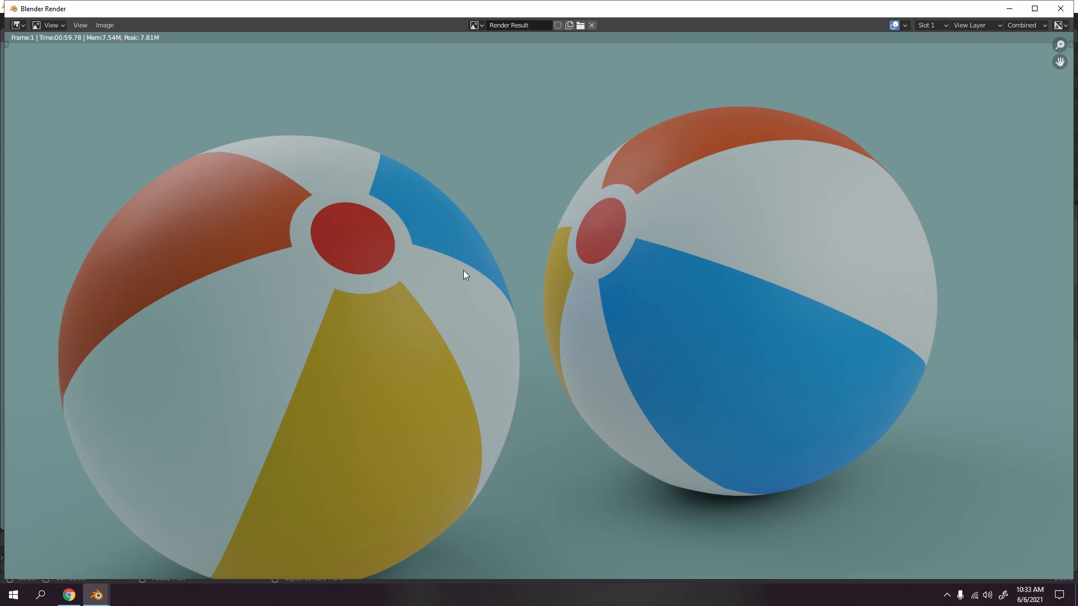
{"action": "mouse_move", "coordinate": [820, 185]}
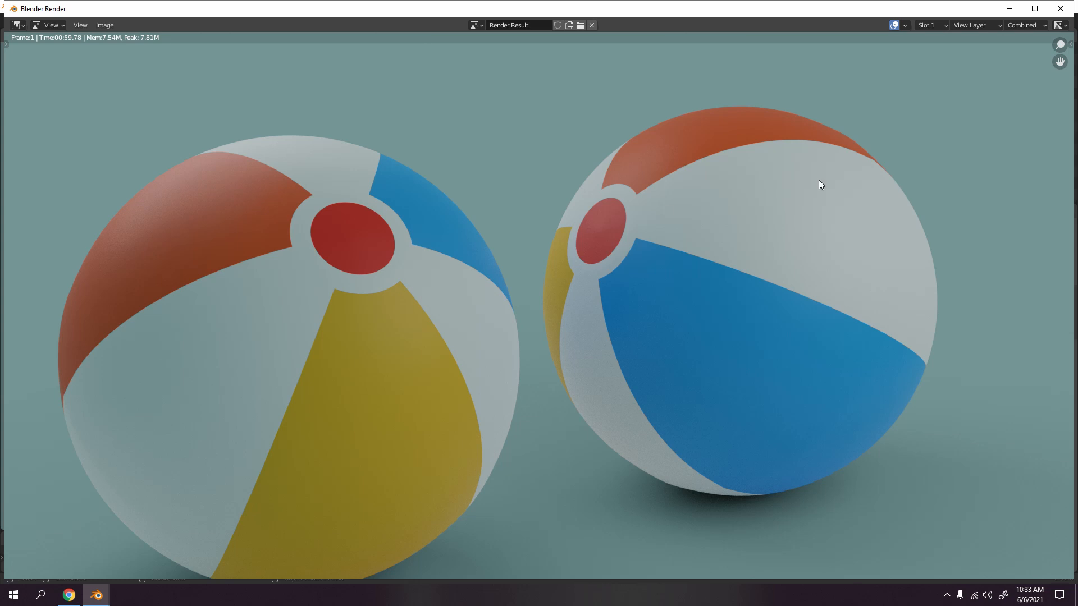